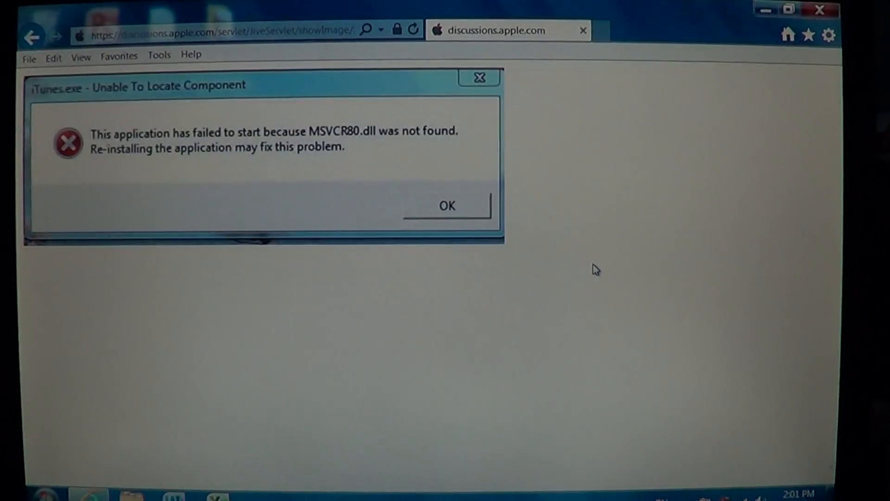
mouse_move(819, 11)
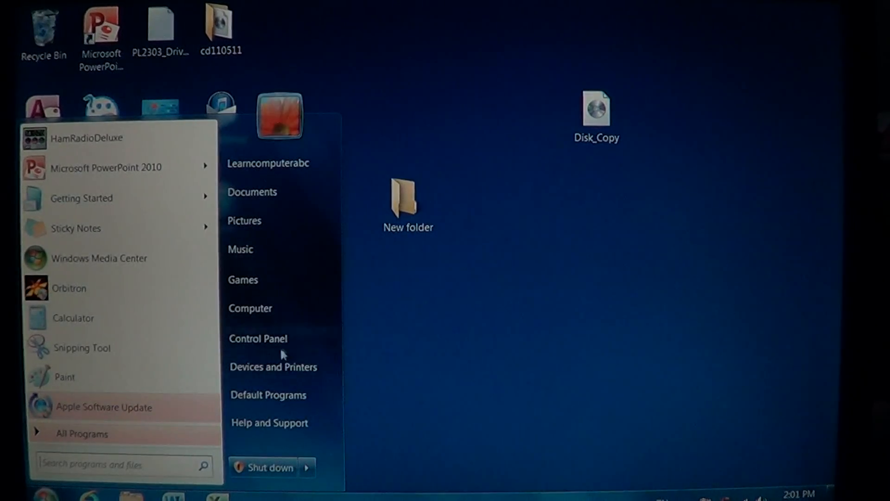
Open Control Panel from the Start menu and go to Programs and Features.
click(257, 338)
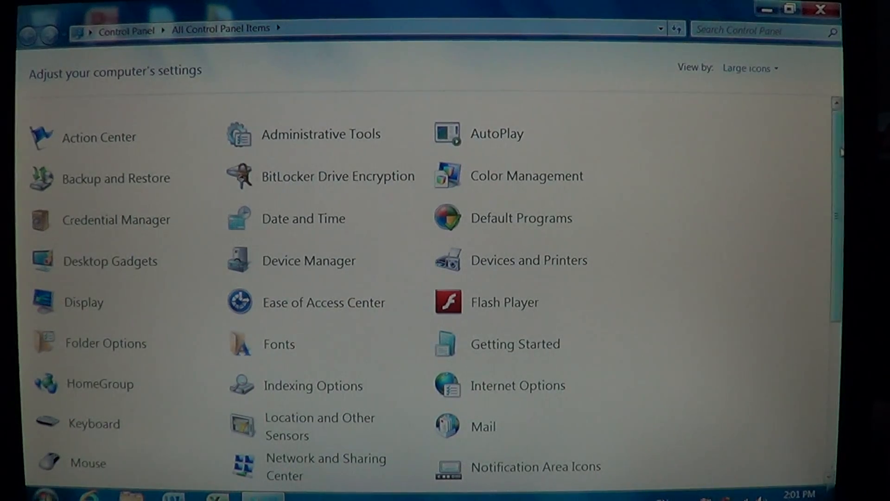
scroll(down, 3)
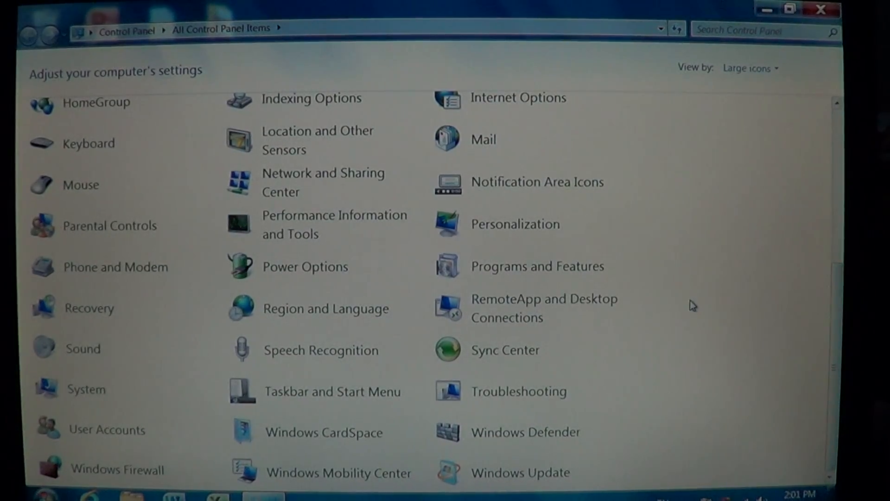
mouse_move(537, 266)
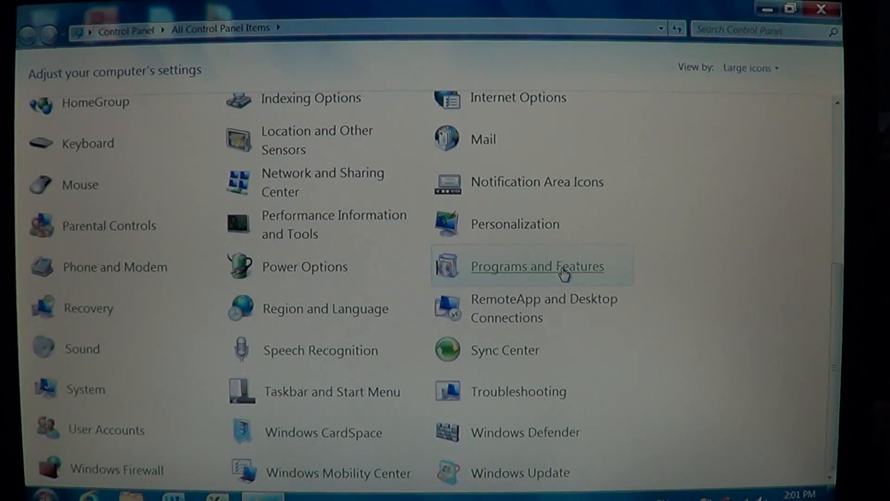
click(537, 266)
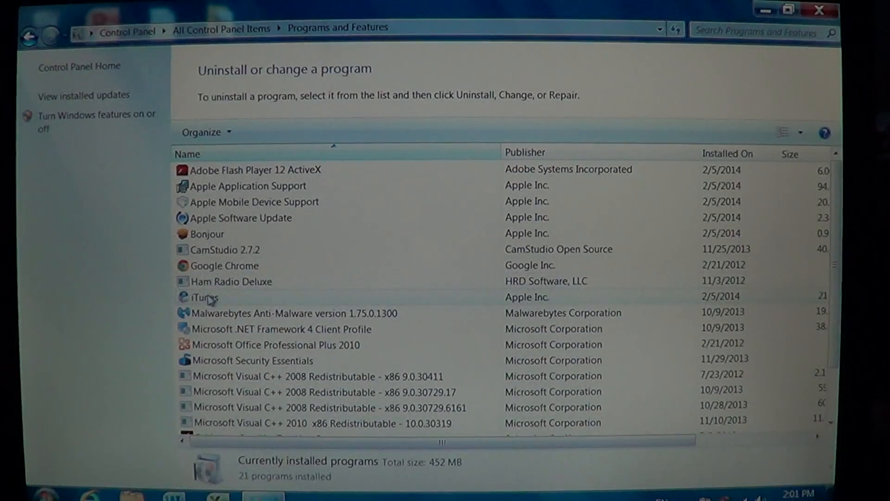
Select iTunes, uninstall it and approve the confirmation and User Account Control prompts.
click(204, 297)
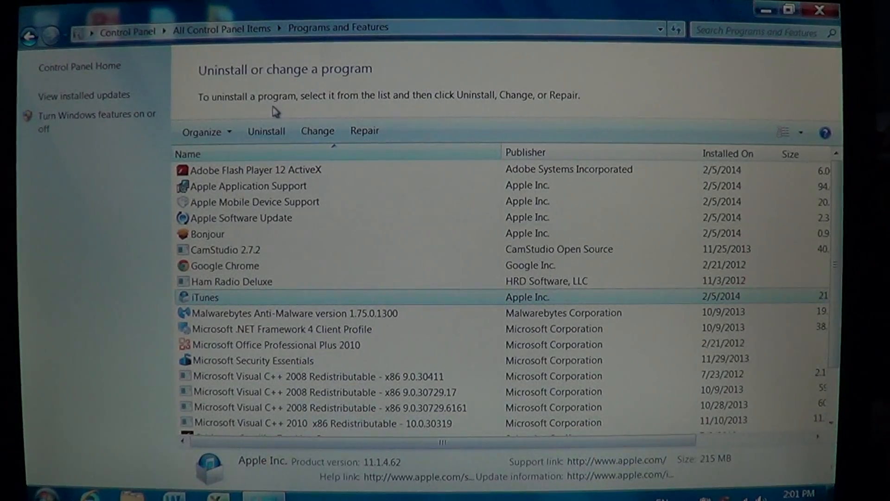
click(266, 130)
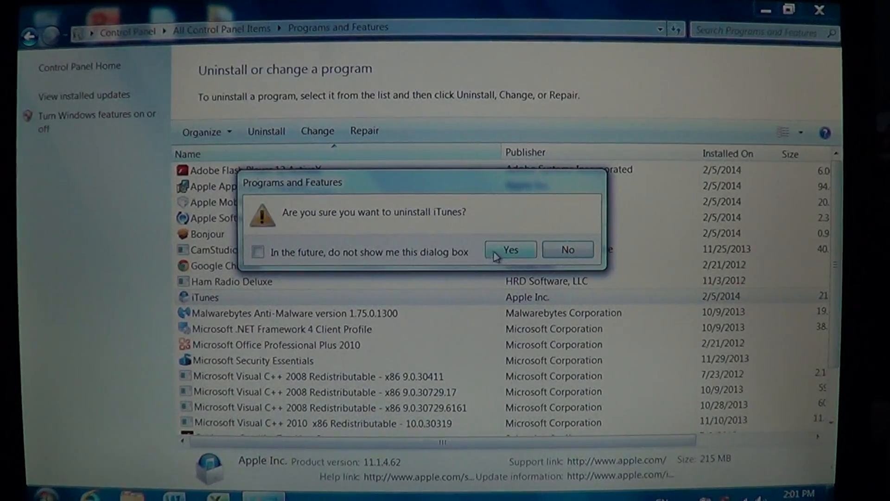
click(509, 249)
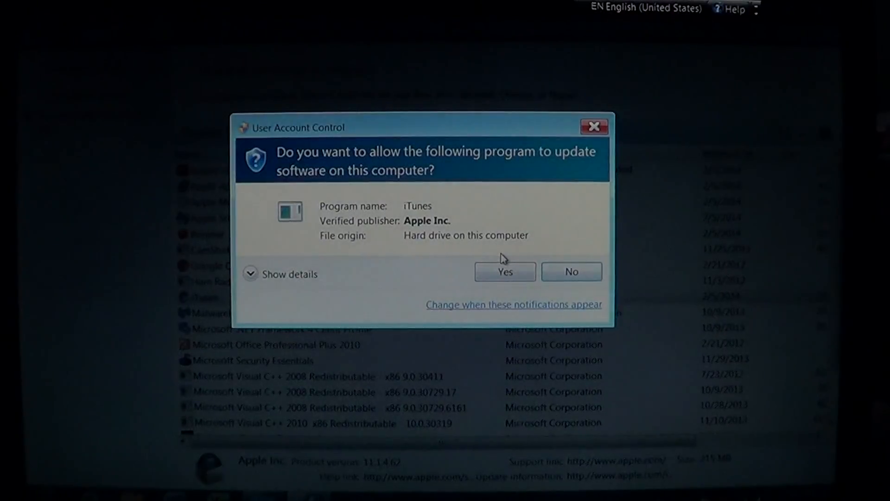
click(505, 271)
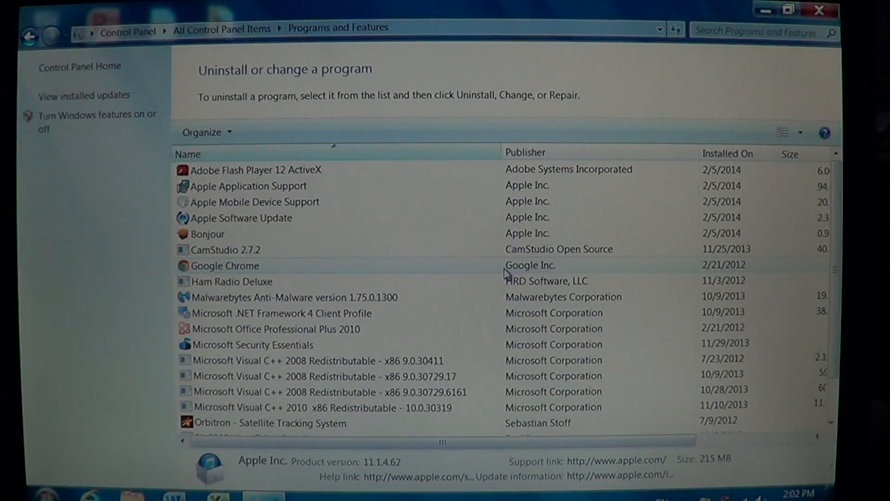
mouse_move(465, 244)
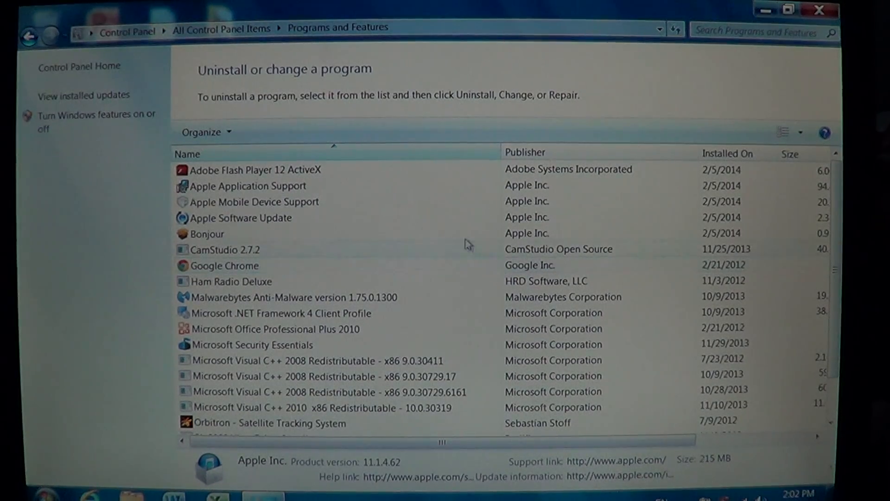
Select Apple Software Update, uninstall it and approve the confirmation and User Account Control prompts.
click(241, 217)
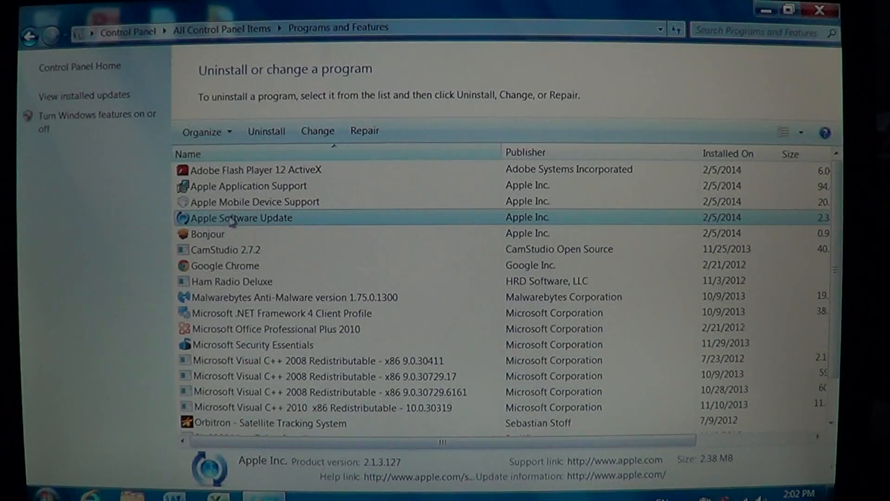
mouse_move(277, 113)
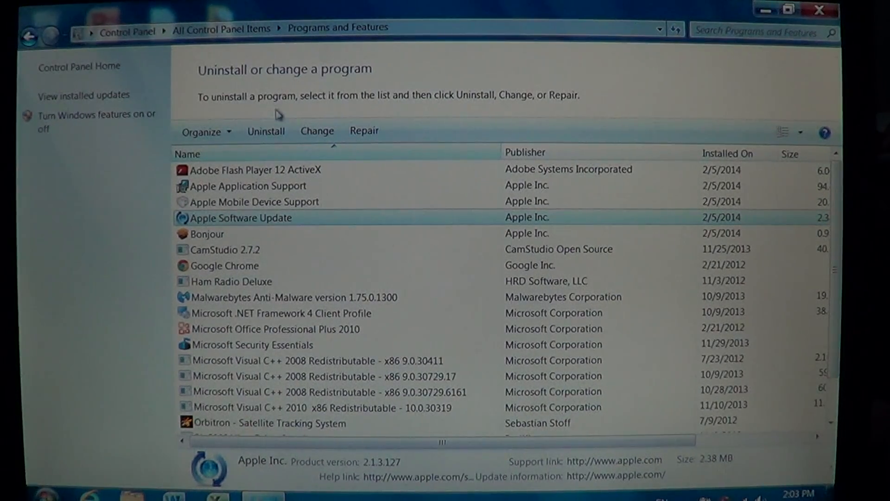
click(266, 130)
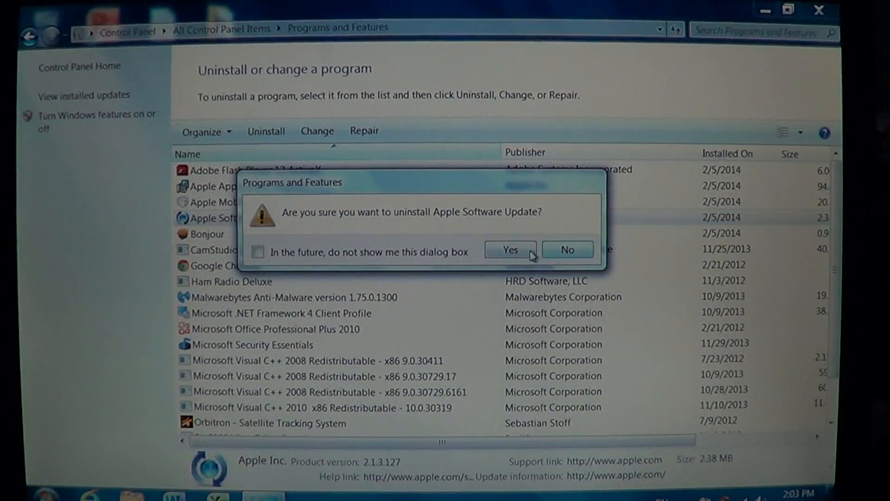
click(508, 249)
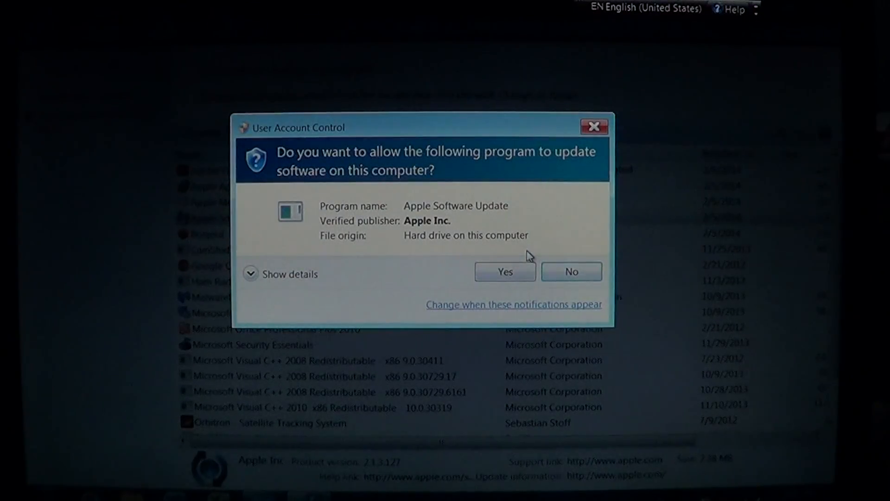
click(503, 271)
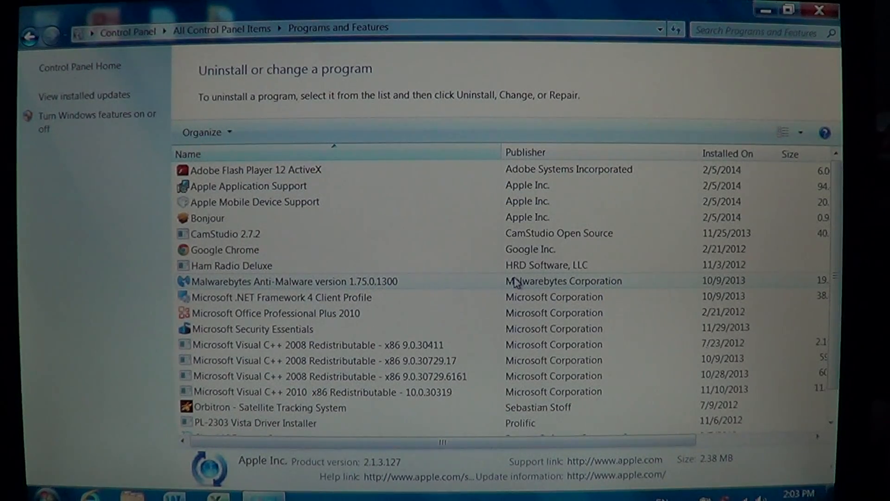
mouse_move(369, 229)
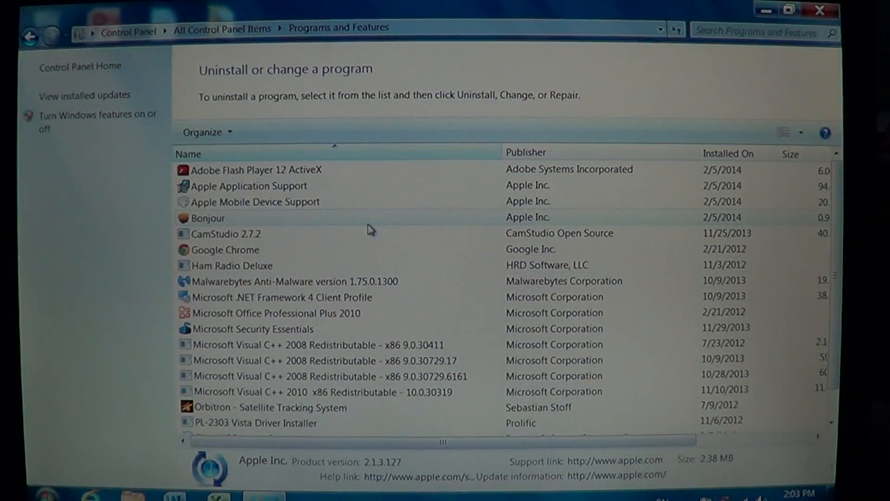
Select Apple Mobile Device Support, uninstall it and confirm the removal.
click(254, 201)
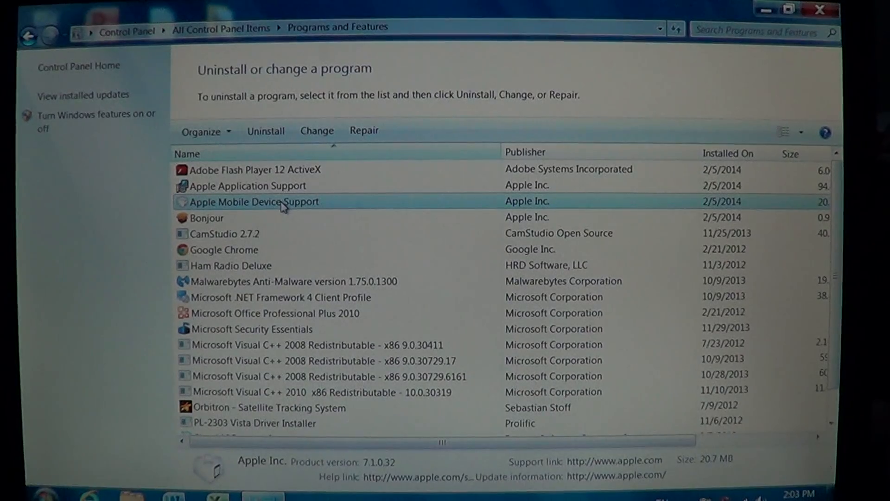
mouse_move(295, 214)
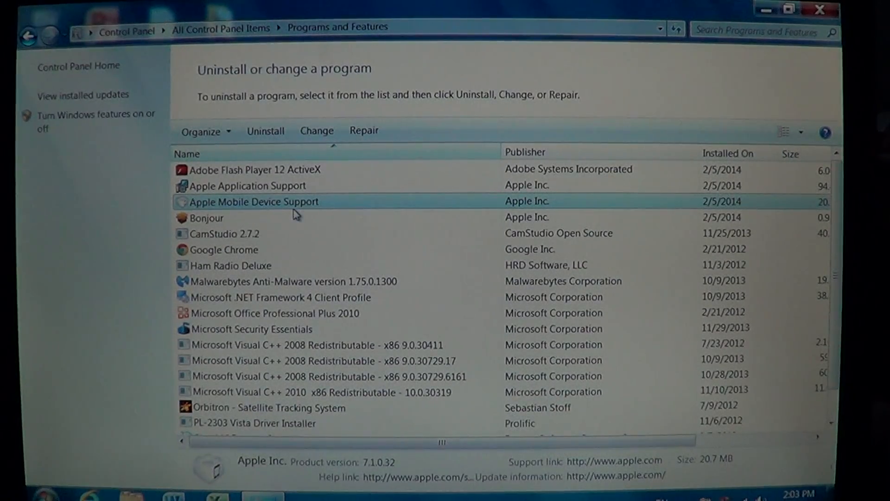
click(265, 131)
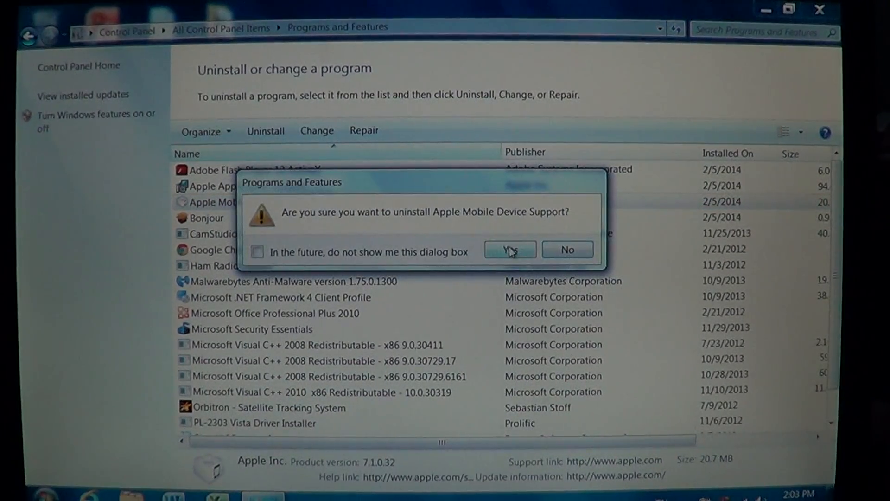
click(509, 249)
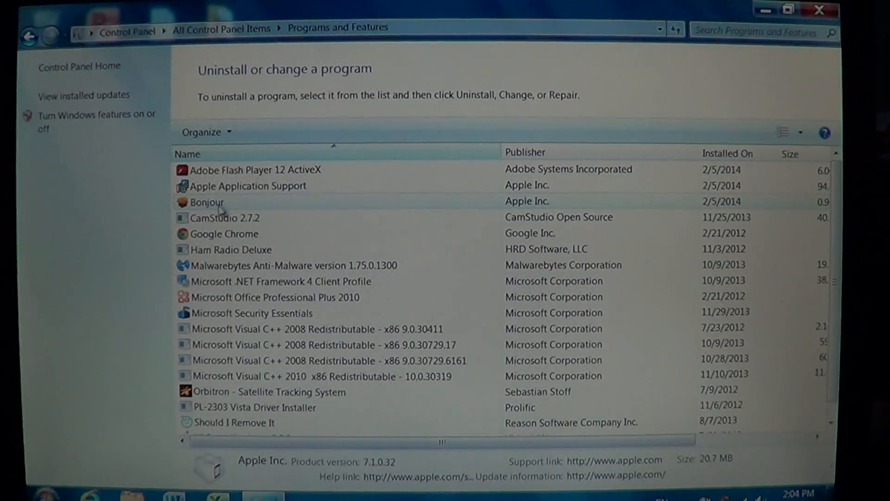
Select Bonjour, uninstall it and confirm the removal.
click(207, 201)
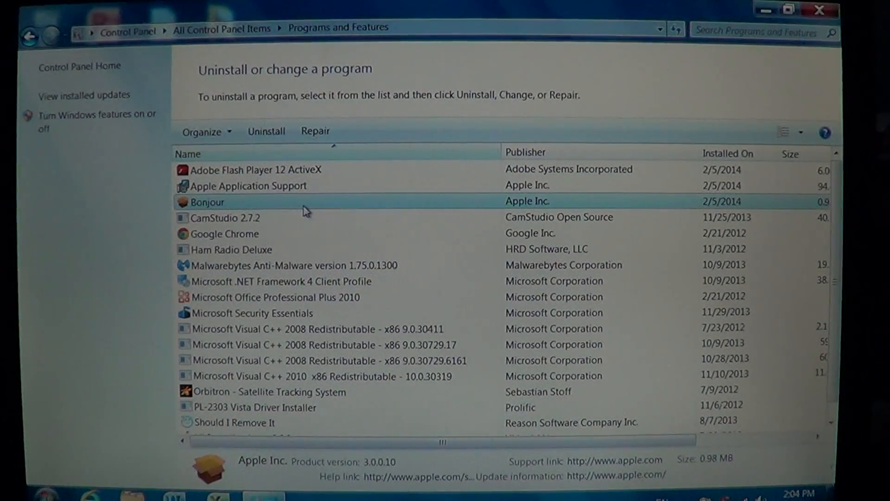
mouse_move(265, 131)
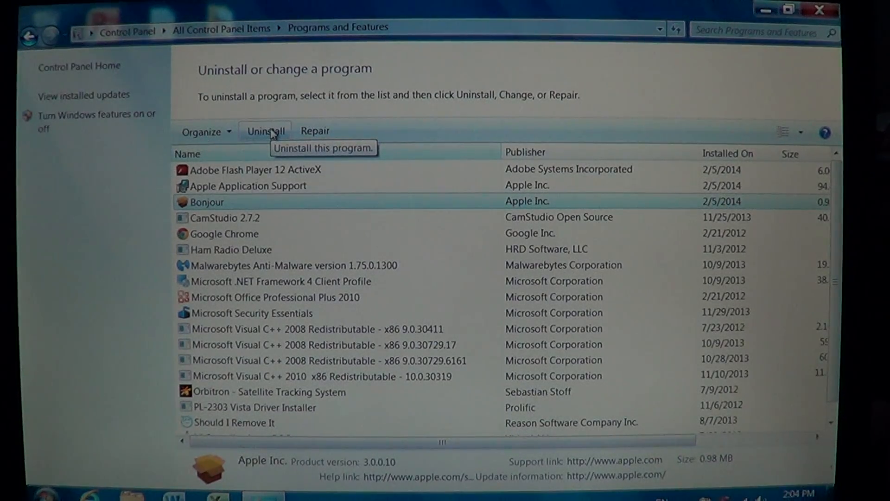
mouse_move(277, 126)
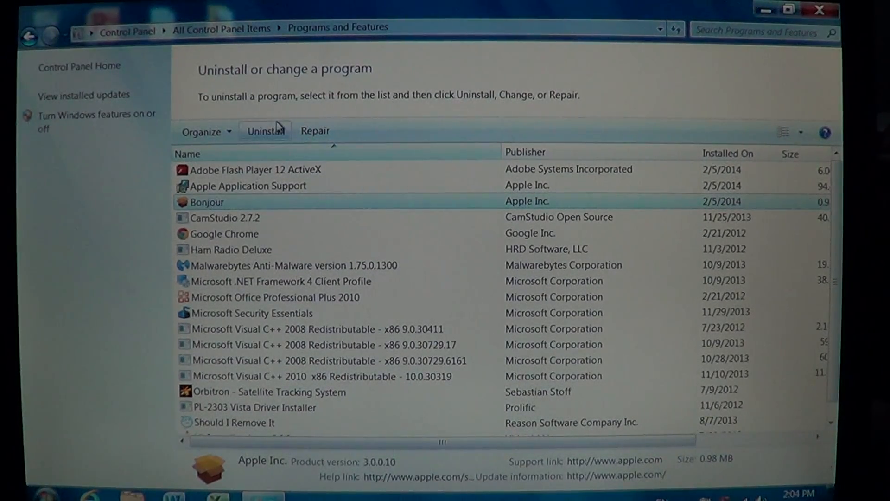
click(265, 130)
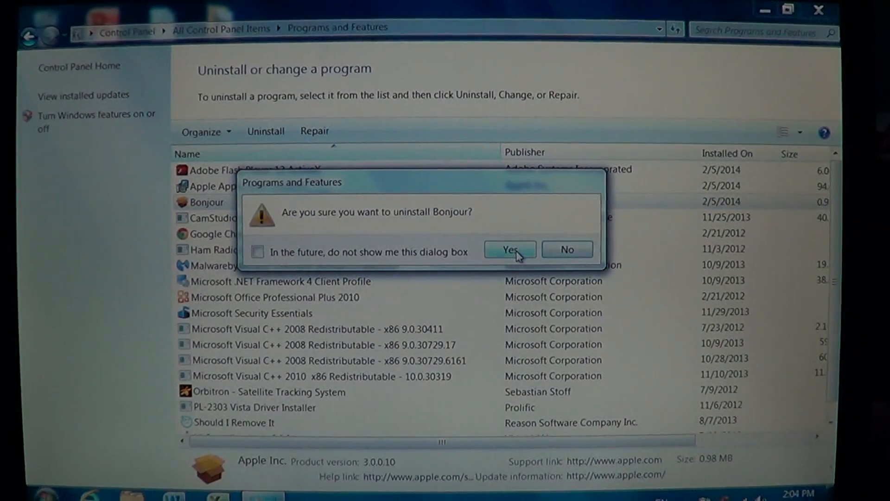
click(509, 249)
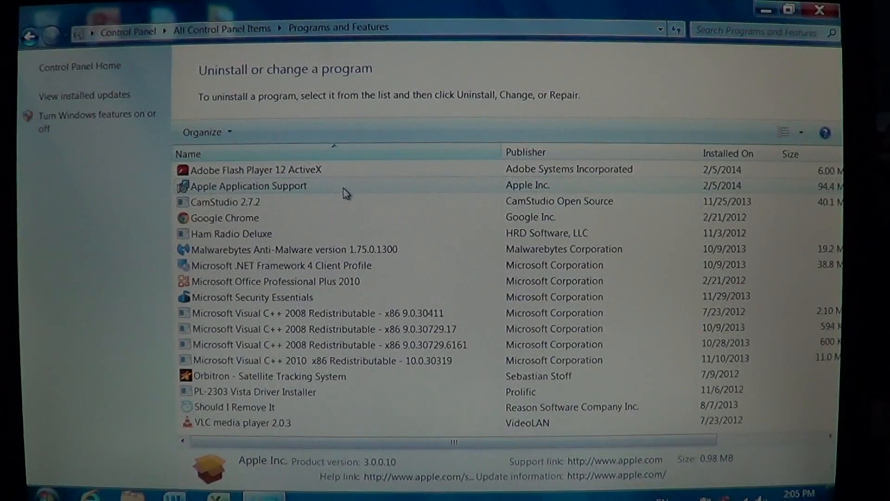
Select Apple Application Support, uninstall it and confirm the removal.
click(246, 185)
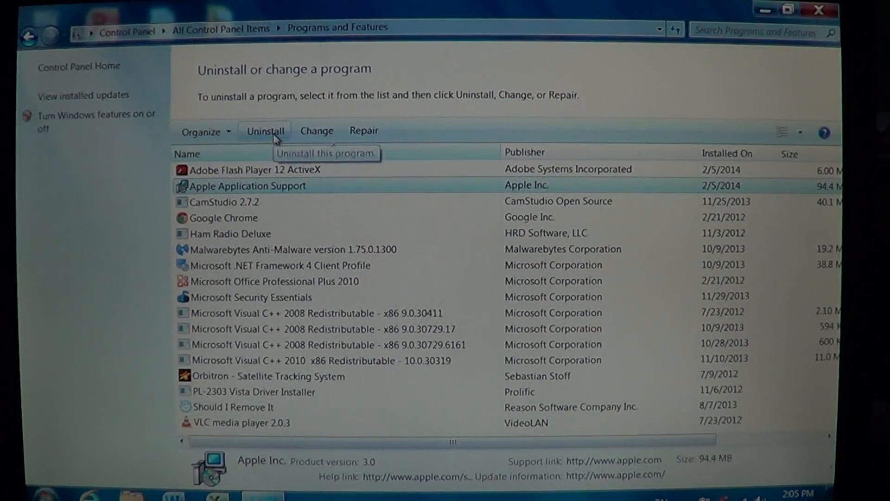
click(265, 131)
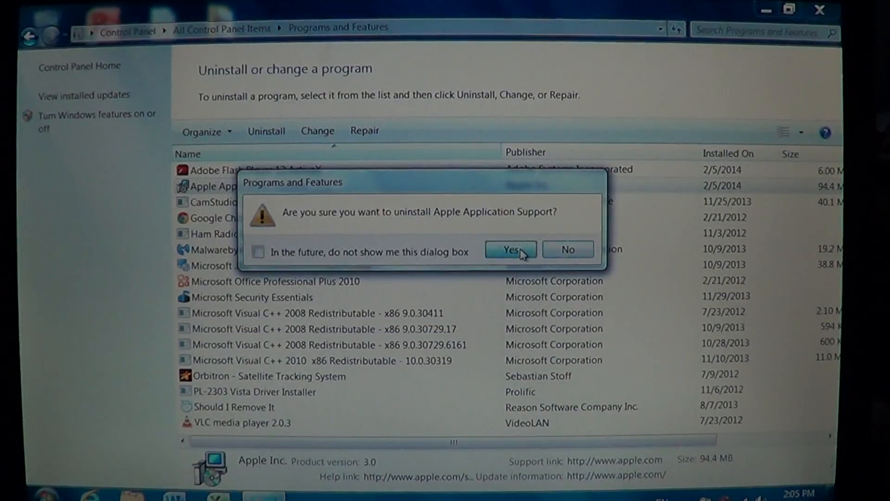
click(510, 249)
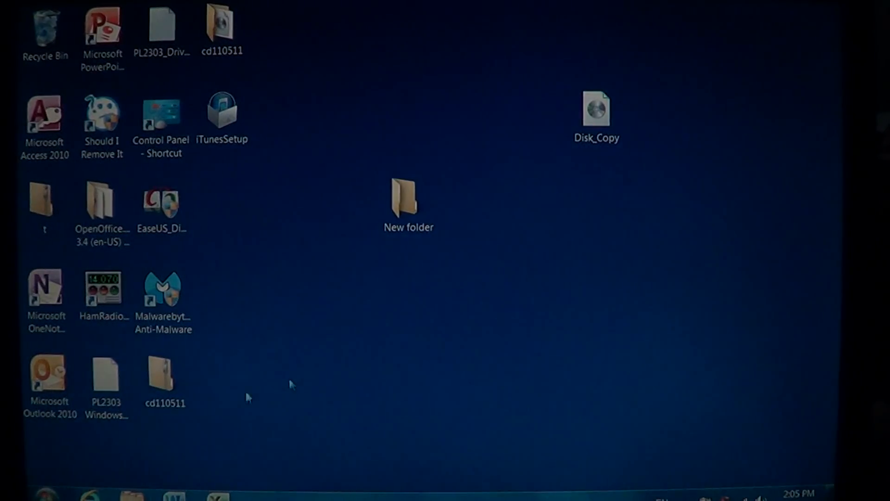
Dismiss the Start menu's Shut down submenu without restarting and open Computer.
click(23, 492)
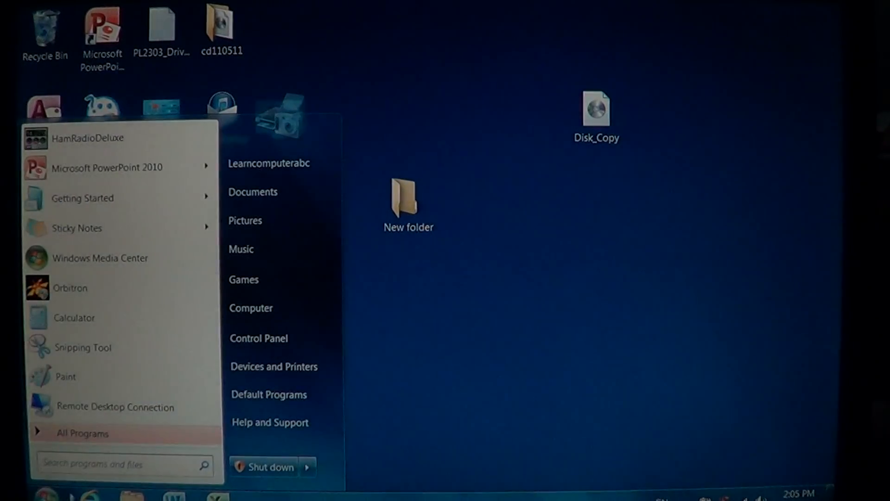
click(308, 466)
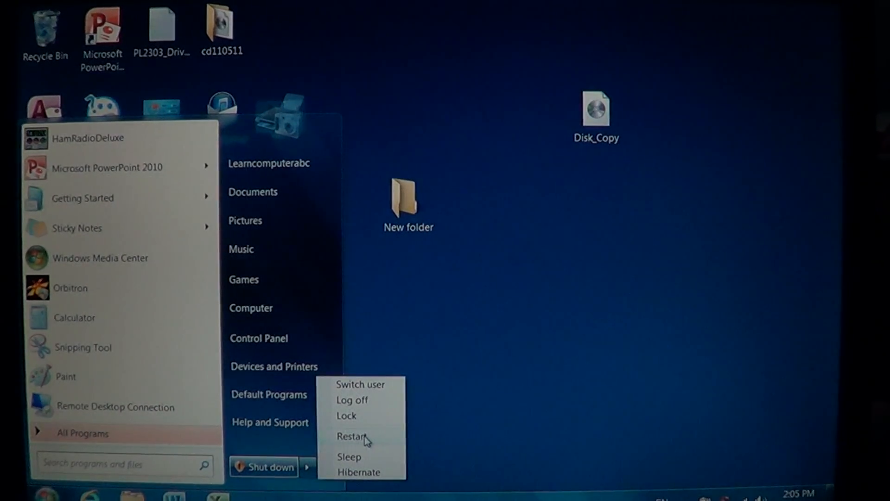
click(263, 466)
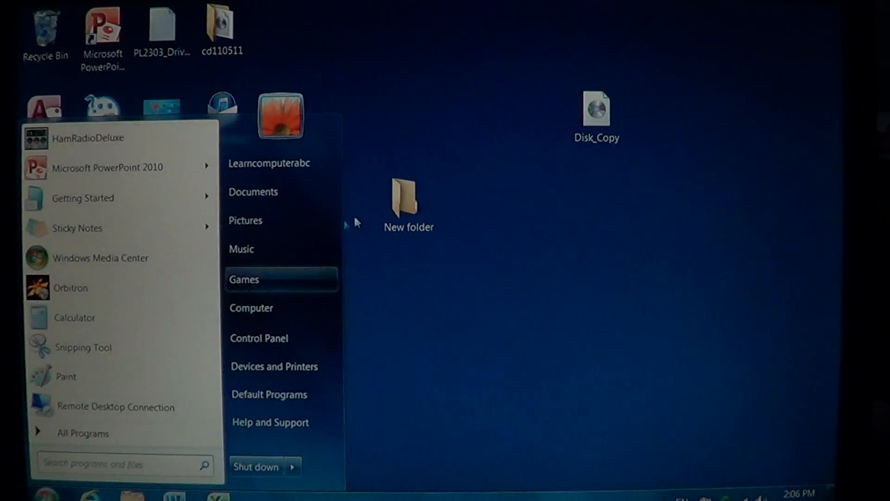
mouse_move(251, 308)
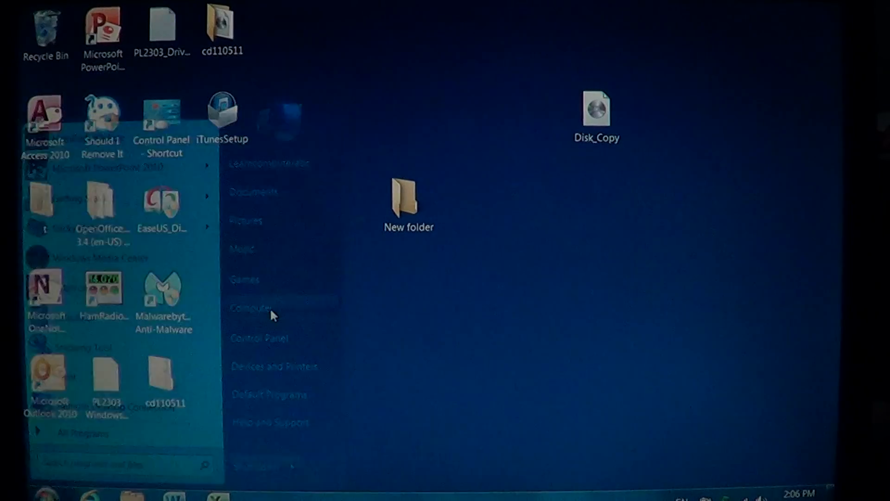
click(252, 308)
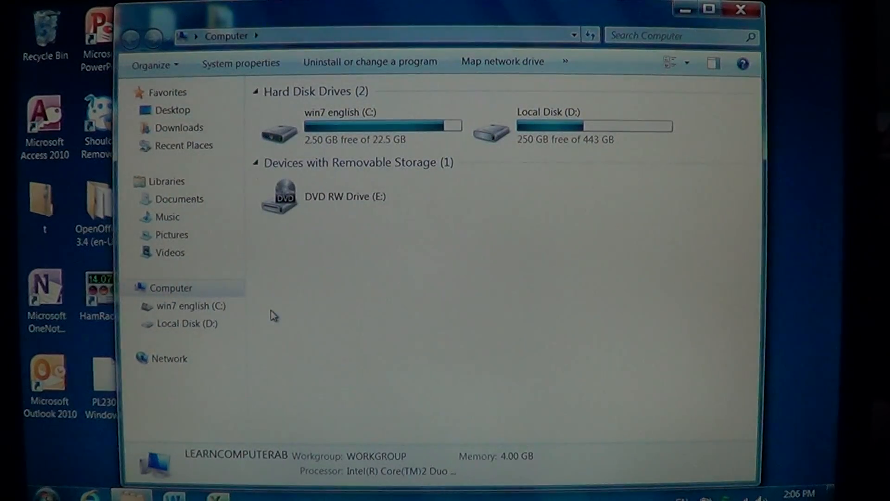
Select and open the win7 english (C:) drive to show its top-level folders.
click(361, 126)
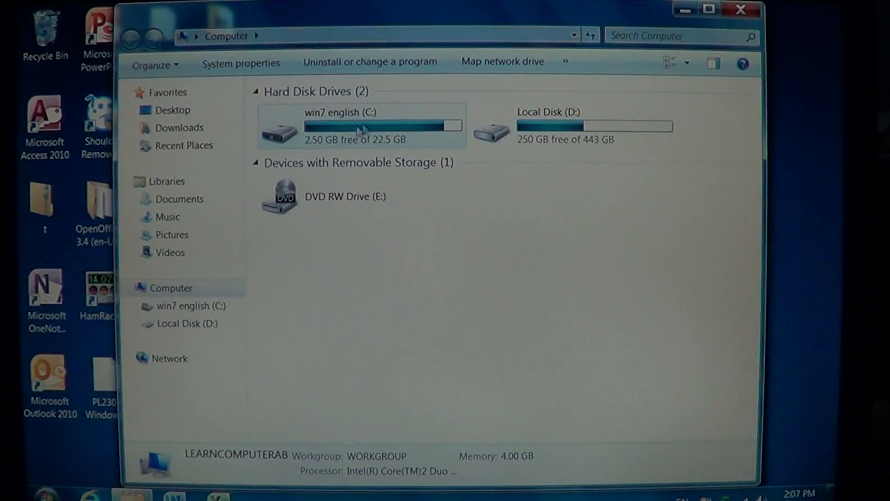
mouse_move(371, 117)
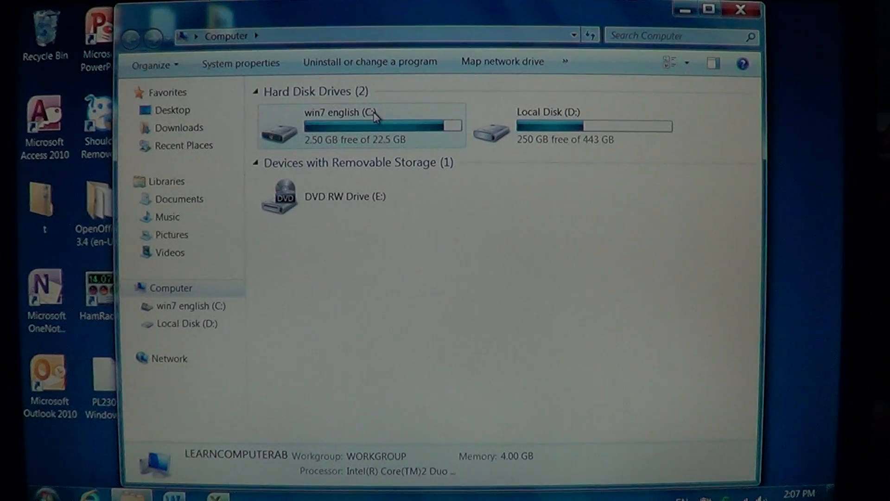
click(170, 358)
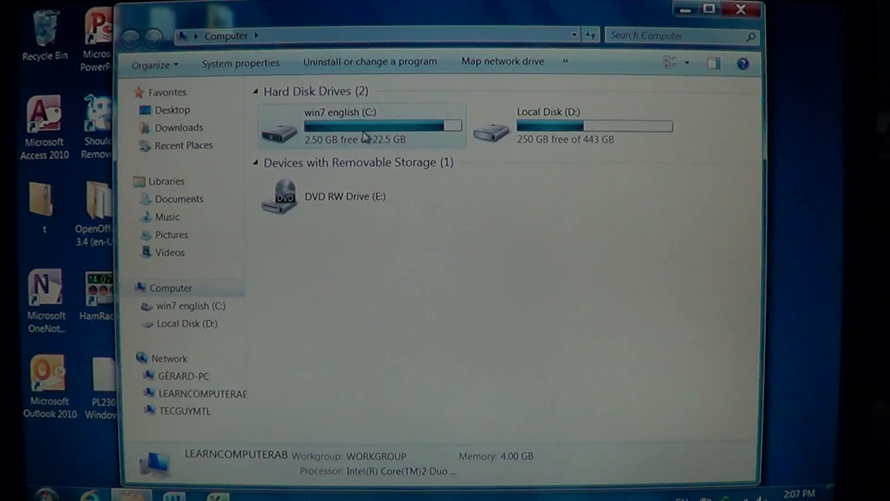
click(364, 125)
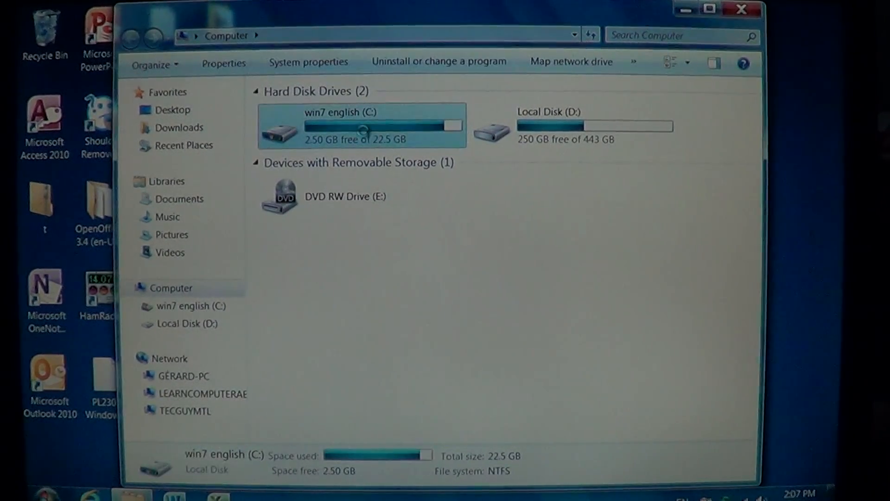
double_click(361, 125)
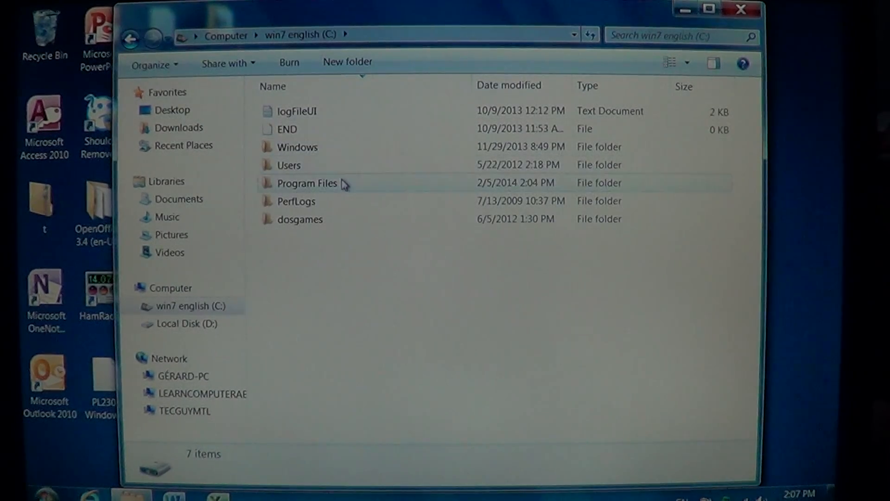
mouse_move(353, 188)
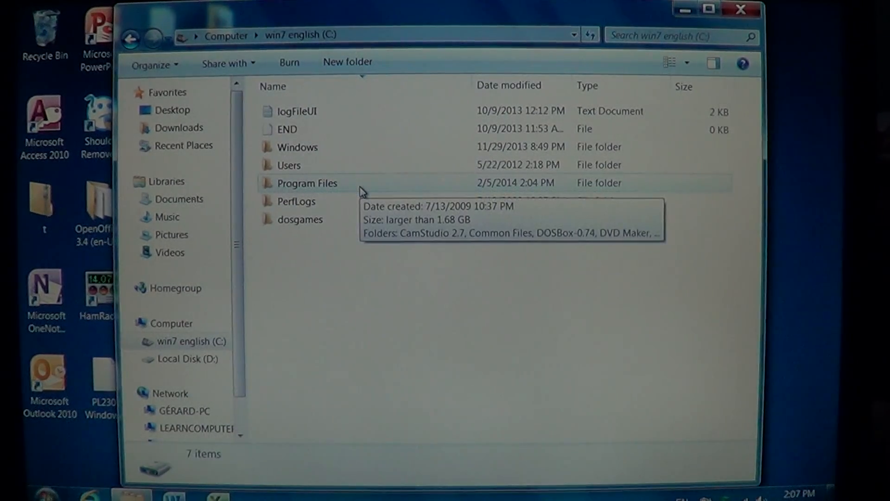
mouse_move(345, 190)
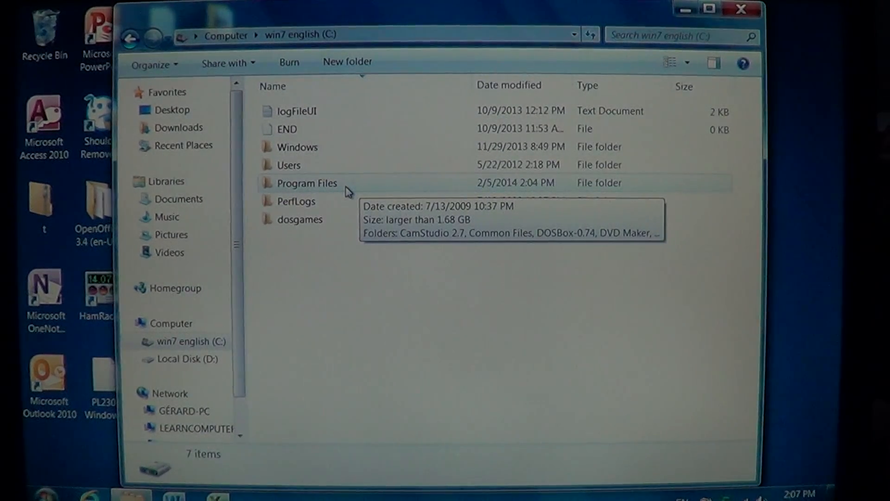
Open Program Files on drive C, look through its folders and select Common Files.
double_click(307, 182)
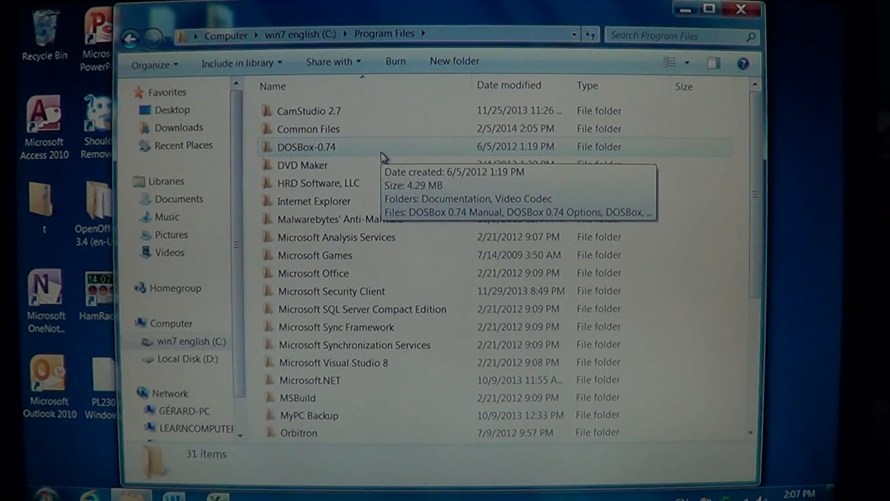
mouse_move(373, 110)
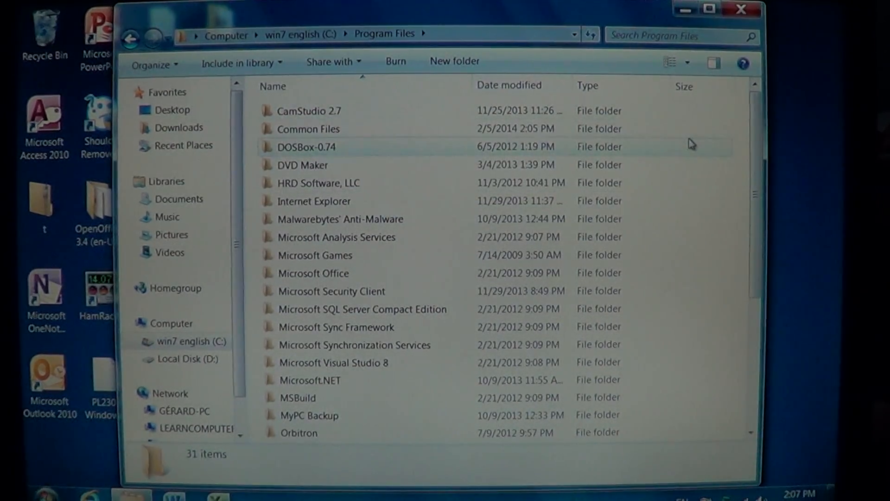
mouse_move(749, 259)
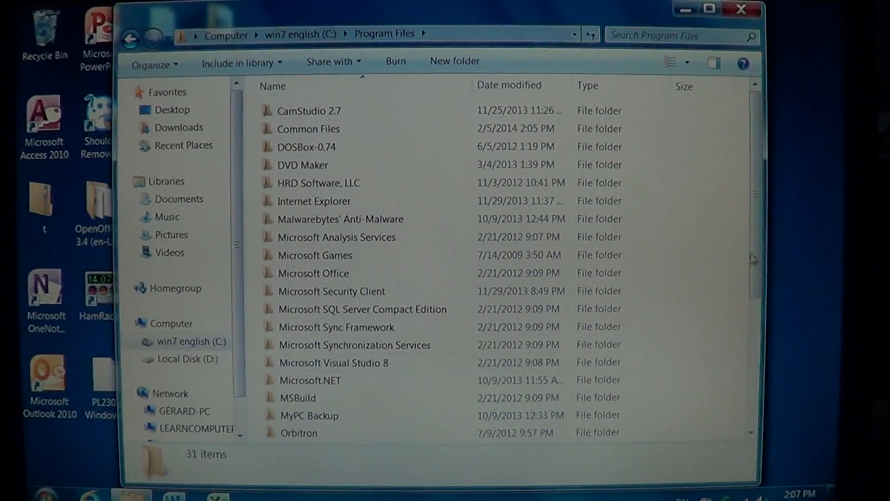
scroll(down, 3)
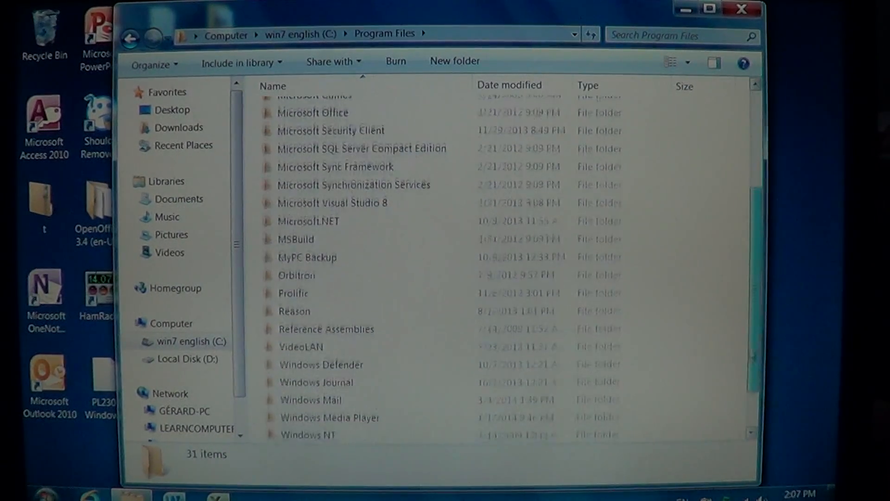
scroll(up, 3)
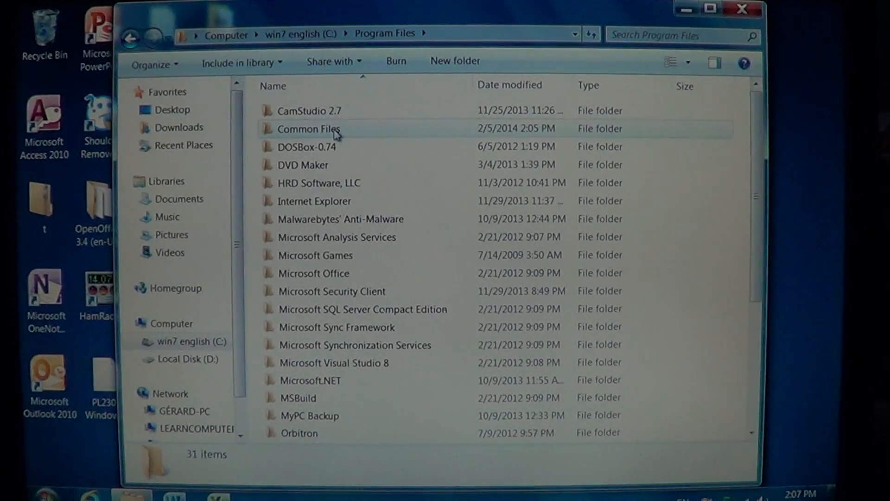
right_click(308, 128)
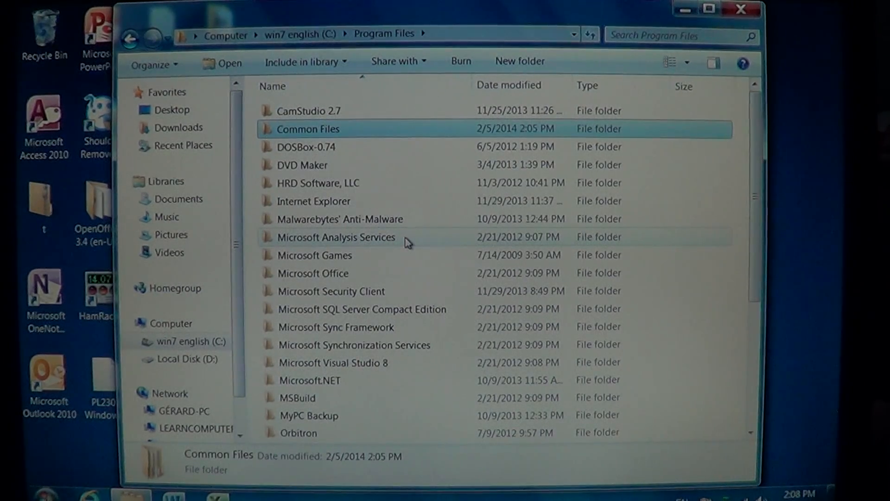
double_click(308, 129)
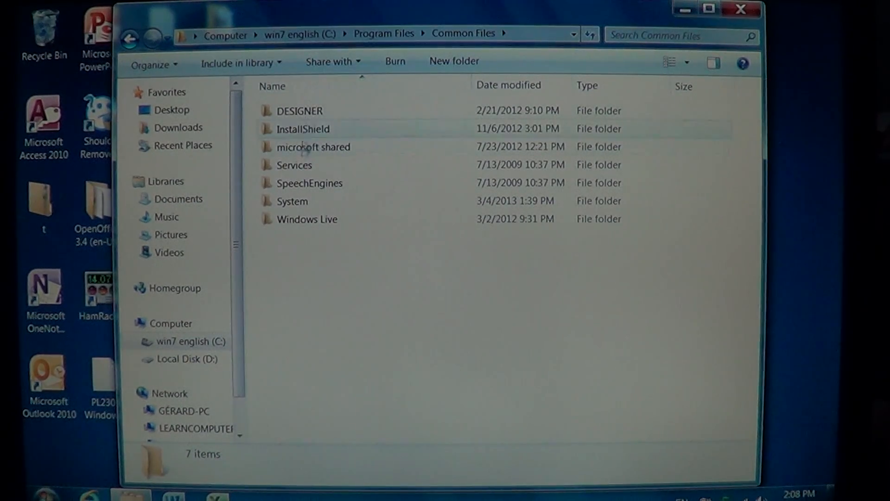
right_click(300, 238)
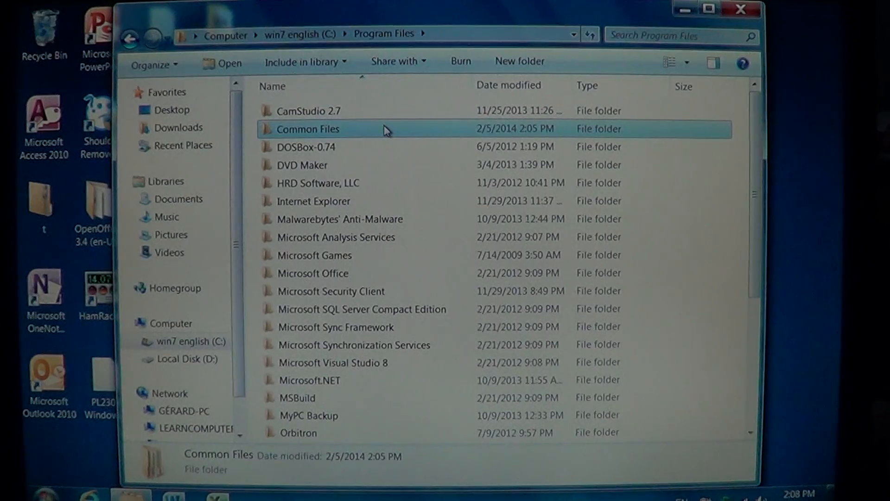
mouse_move(395, 219)
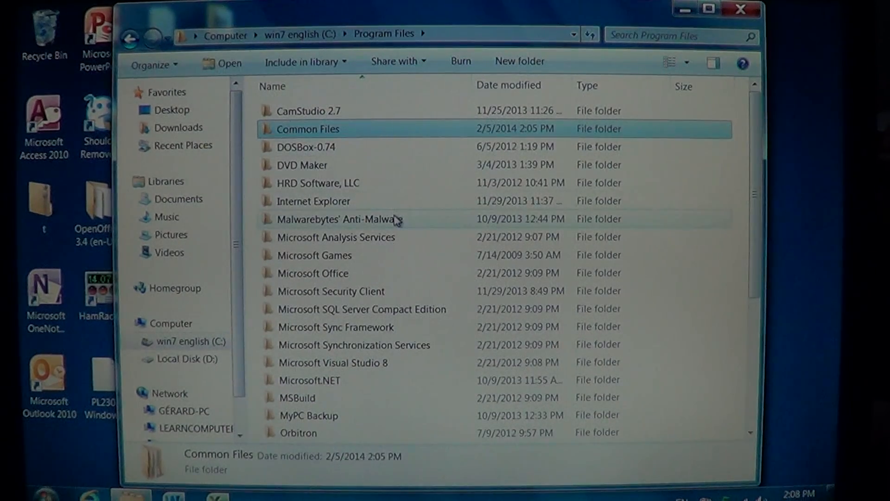
mouse_move(374, 400)
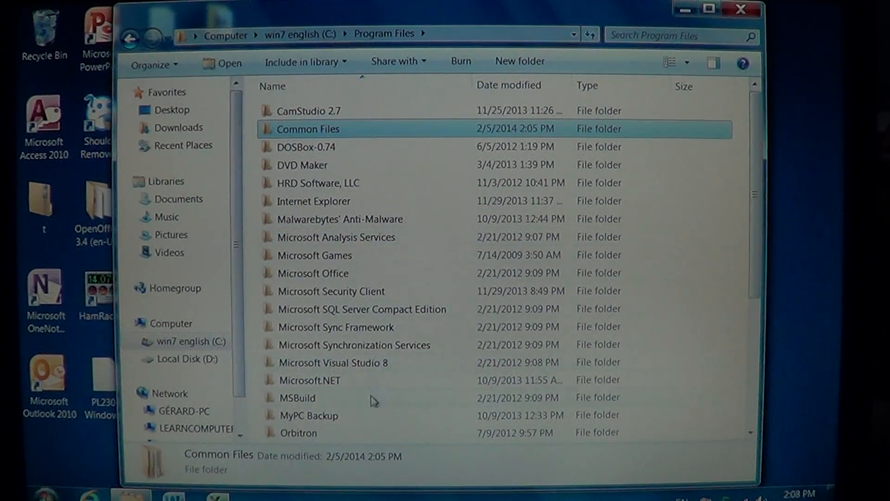
mouse_move(380, 187)
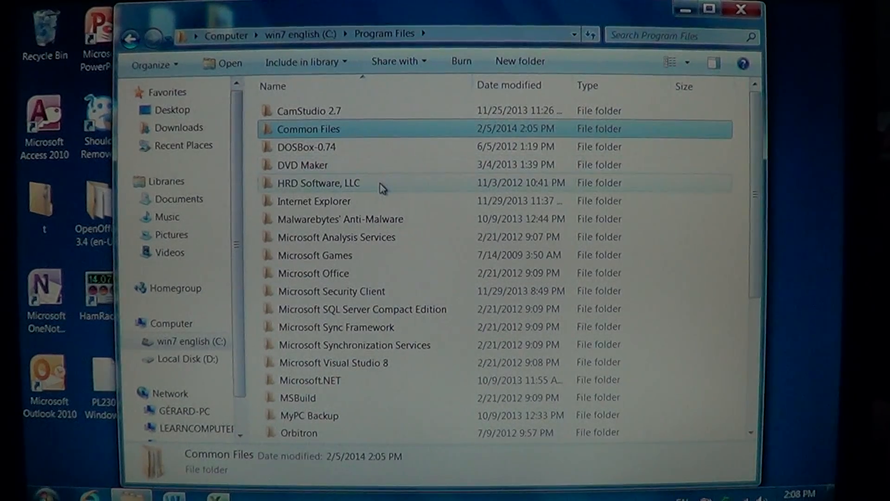
mouse_move(380, 183)
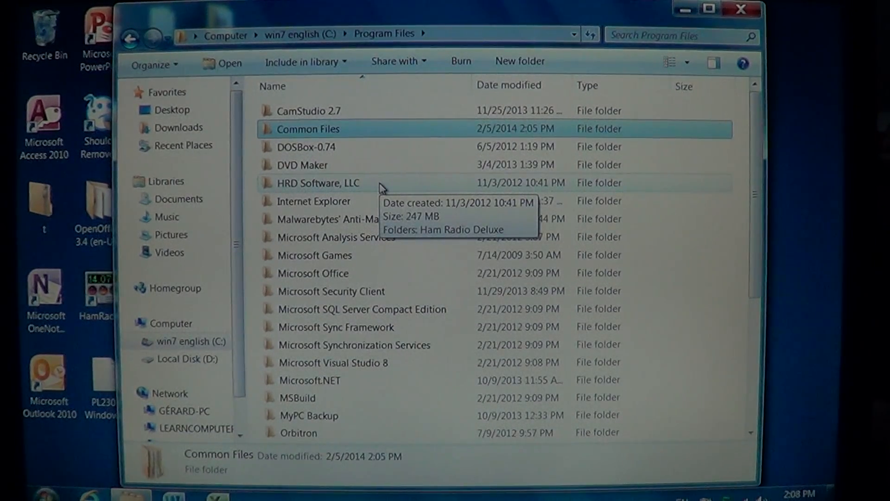
mouse_move(393, 402)
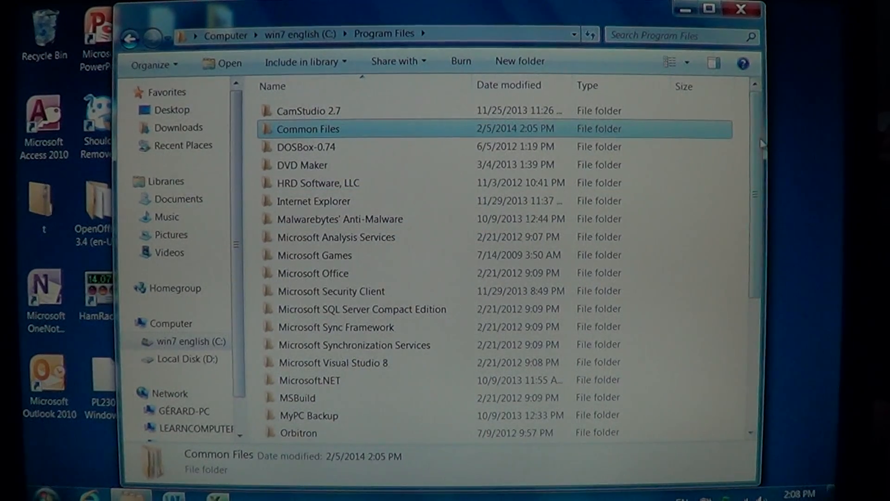
scroll(down, 3)
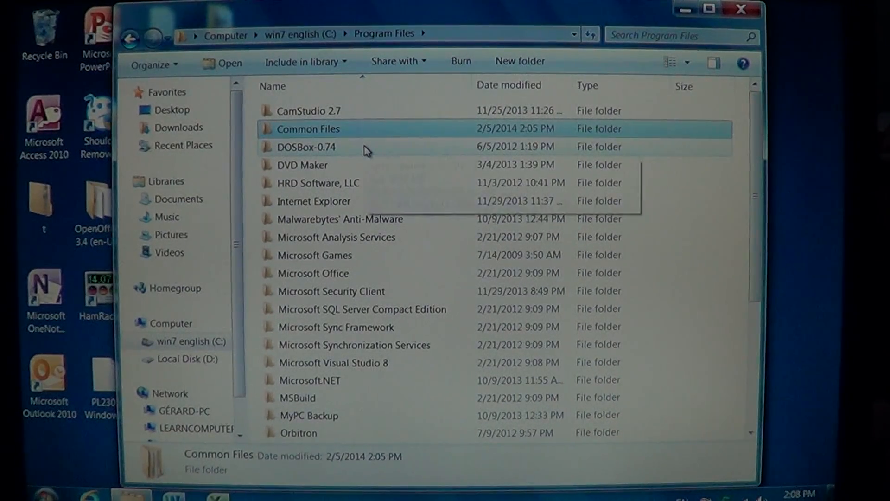
mouse_move(364, 146)
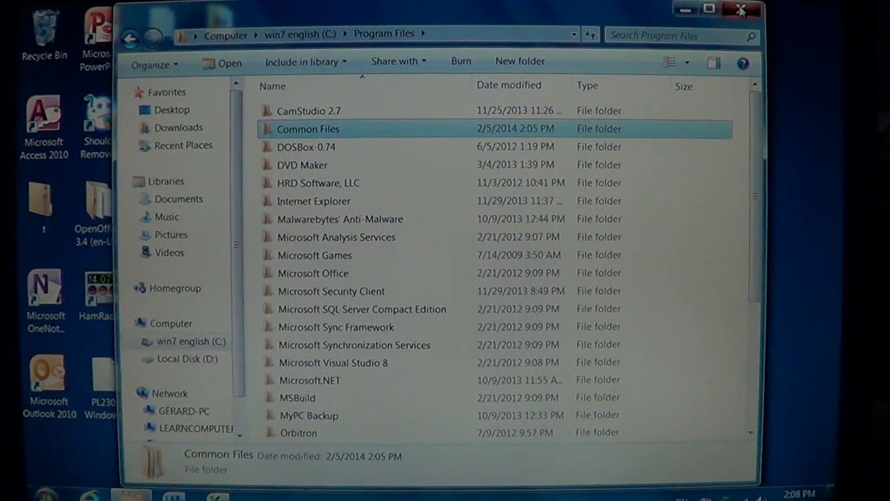
Close the Program Files Explorer window to return to the desktop.
click(741, 8)
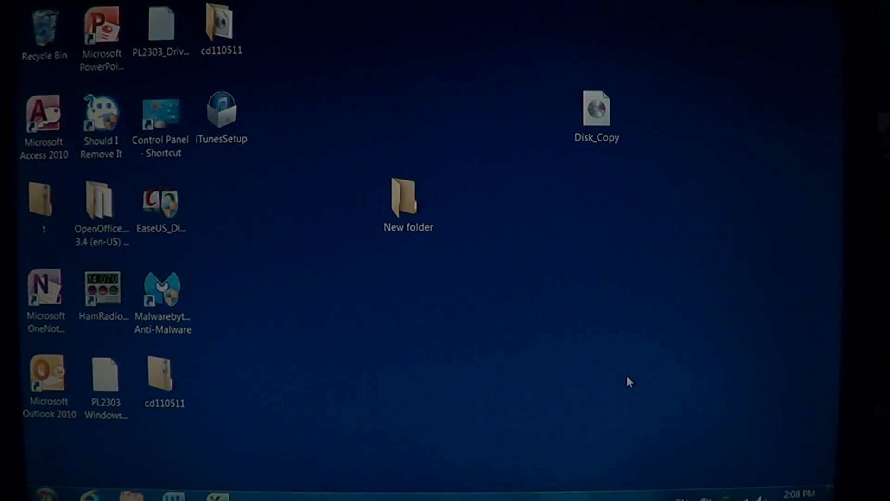
mouse_move(278, 429)
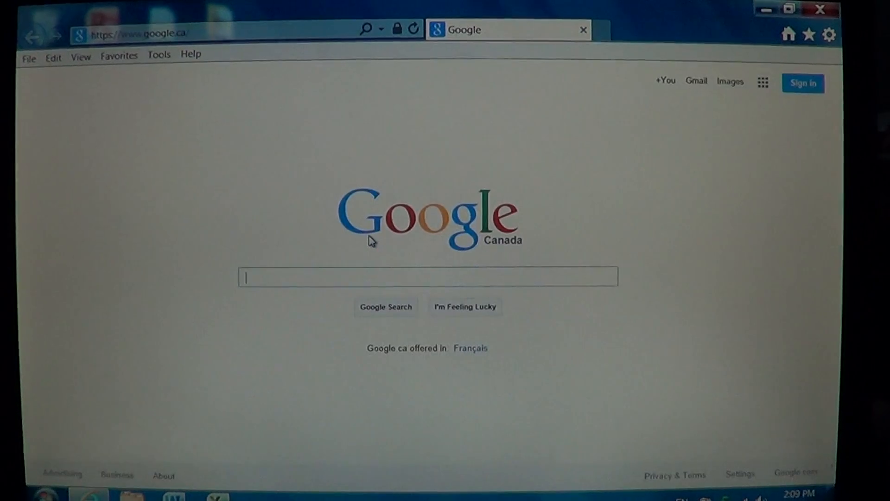
click(136, 33)
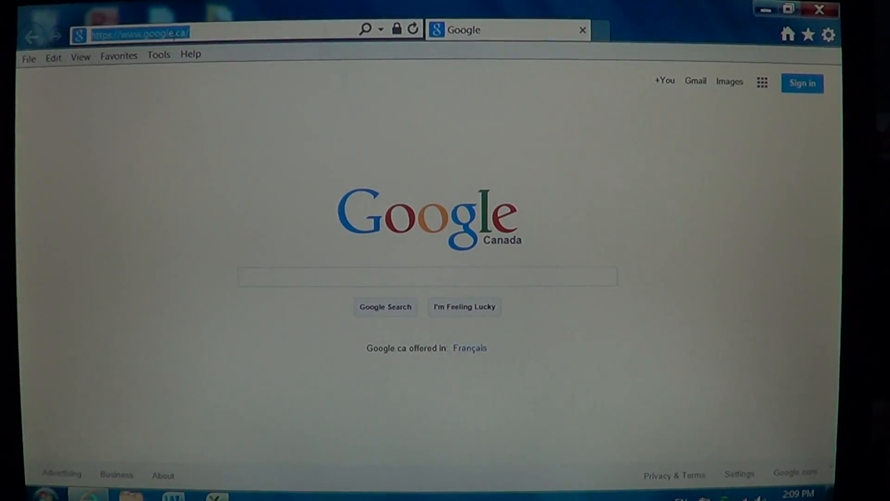
text(www.apple.com)
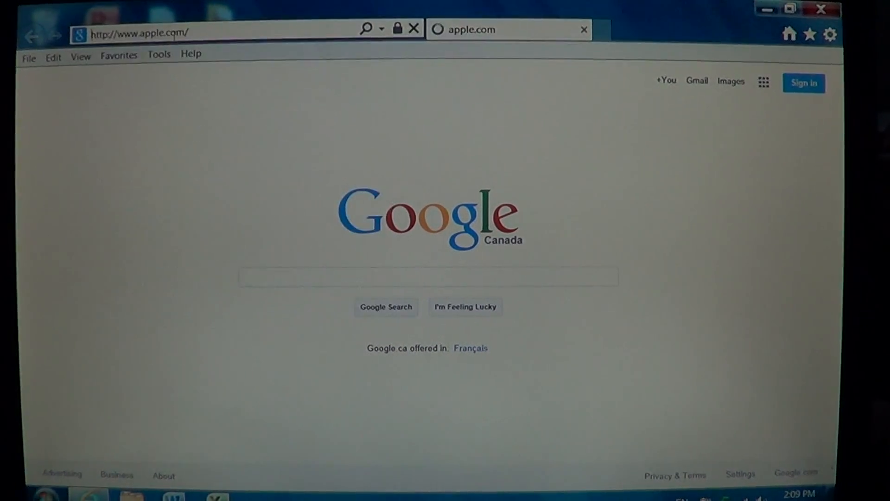
key(Return)
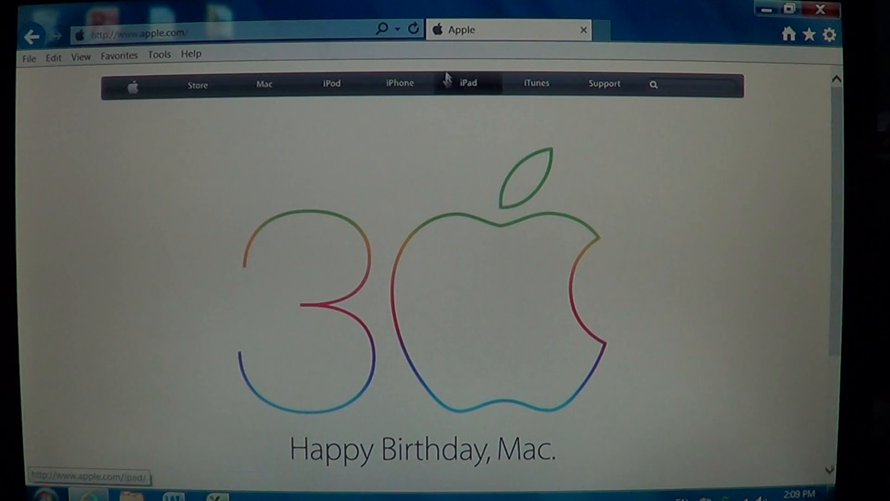
mouse_move(535, 83)
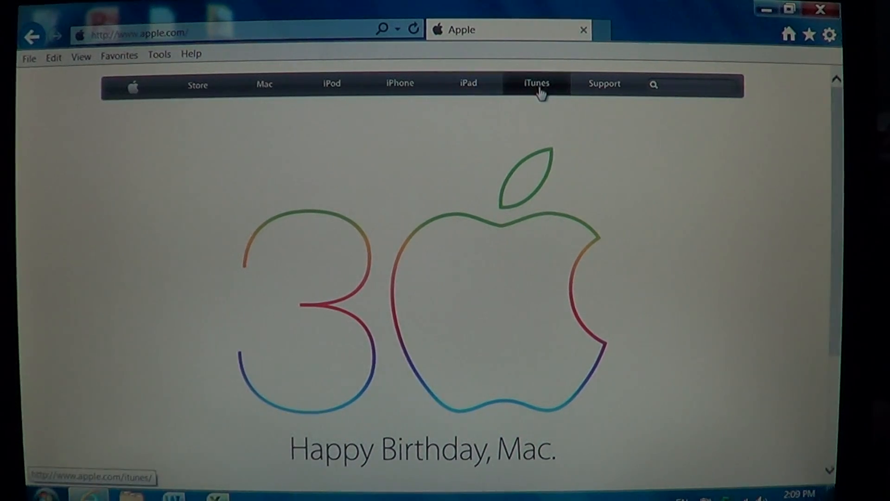
Reach the iTunes download page via the iTunes section and bring the Download Now form into view.
click(535, 84)
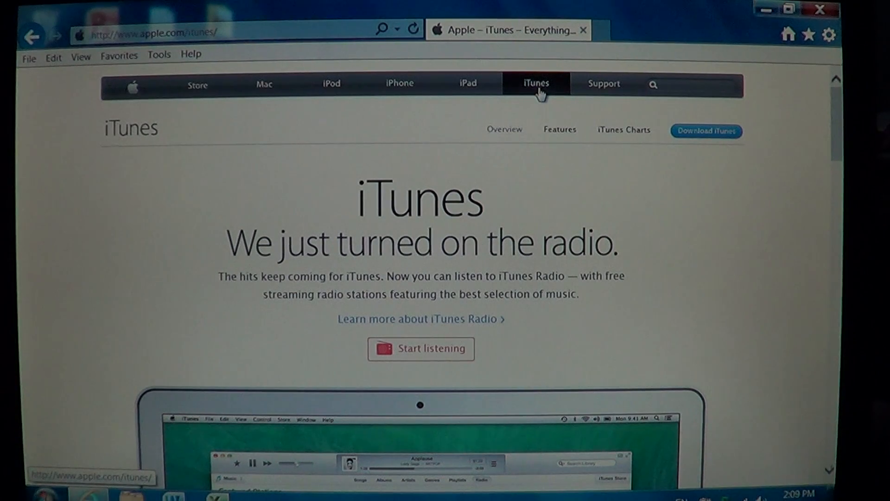
mouse_move(727, 142)
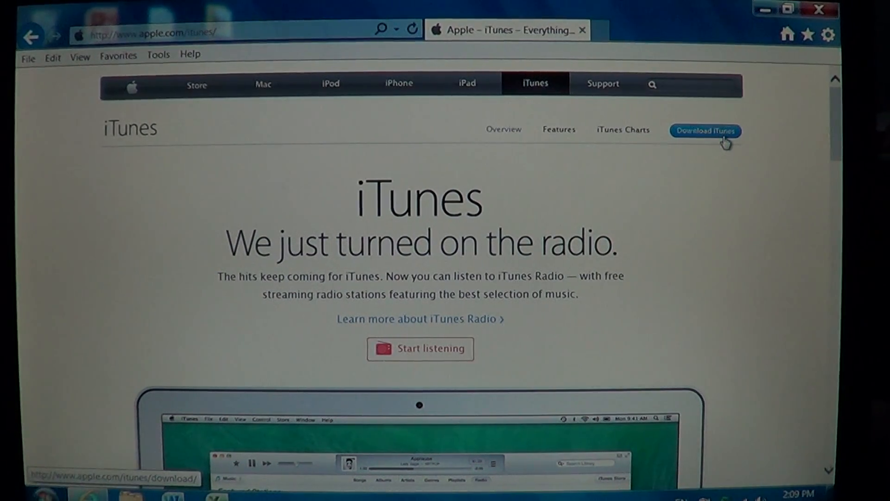
click(705, 130)
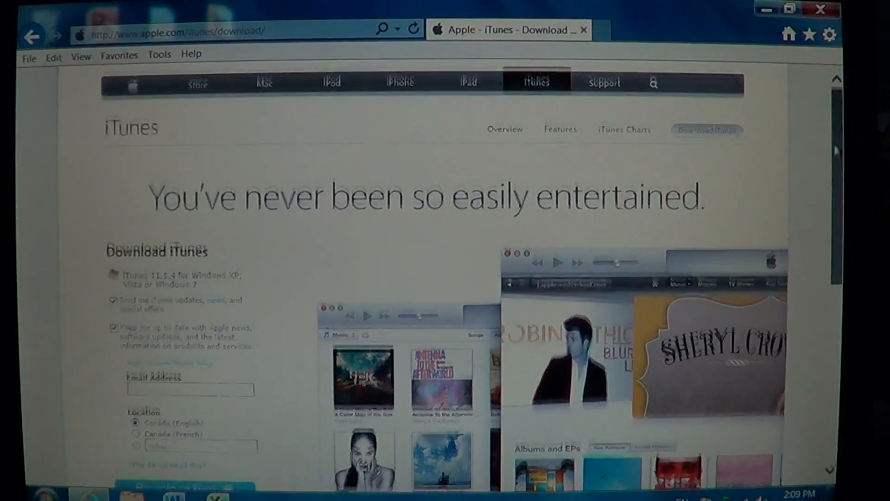
scroll(down, 3)
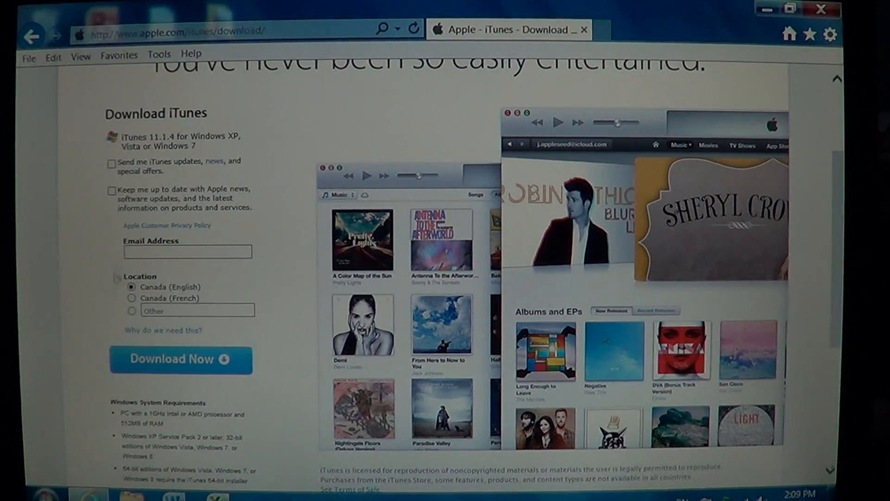
mouse_move(176, 358)
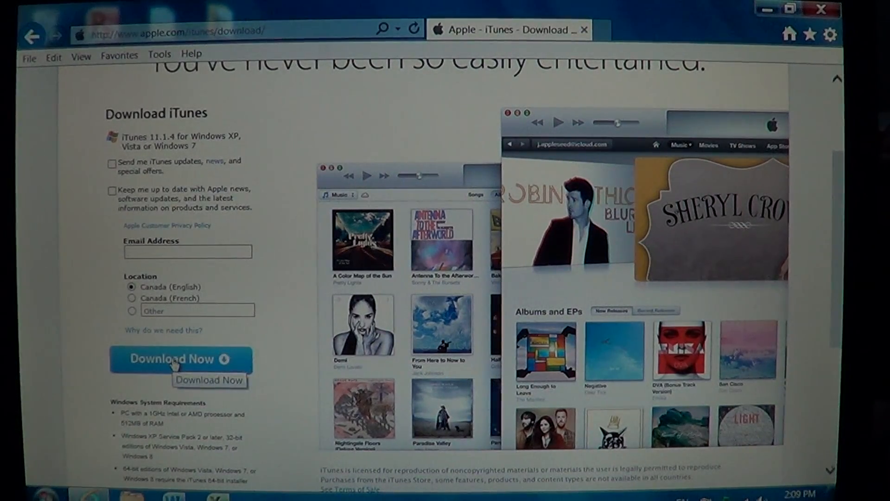
Start the Download Now and save the iTunesSetup installer to the Desktop via Save as.
click(180, 358)
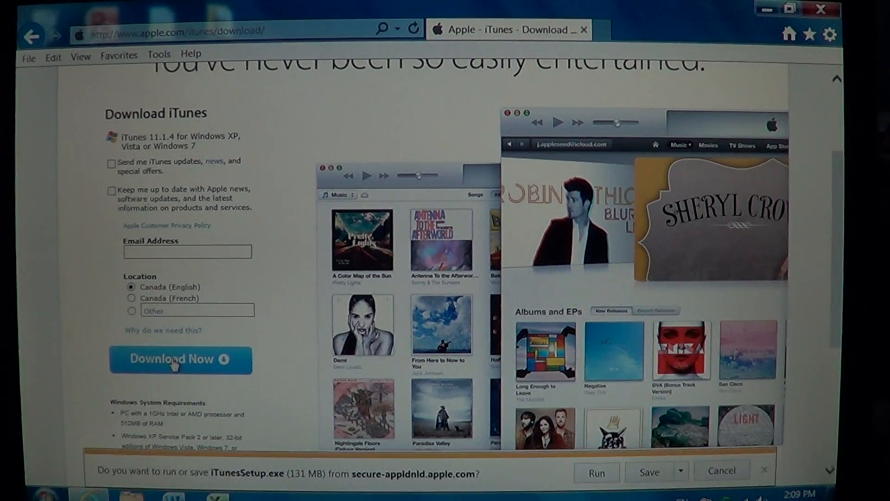
click(181, 359)
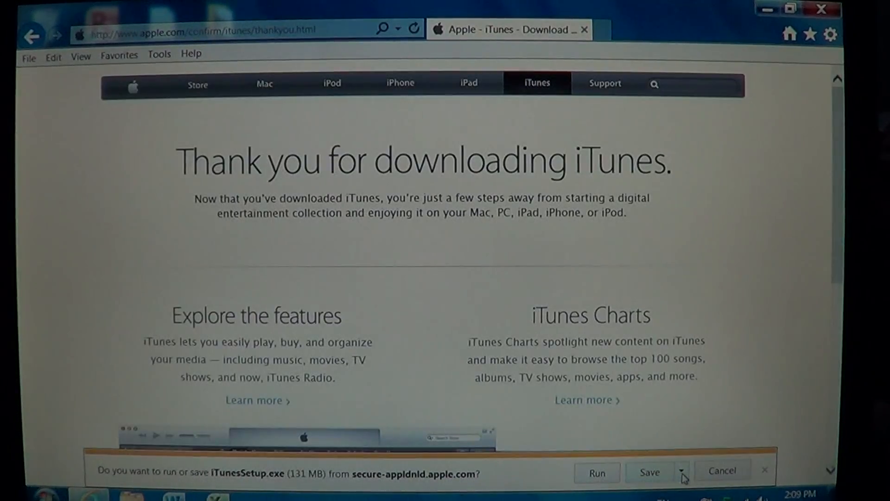
click(680, 472)
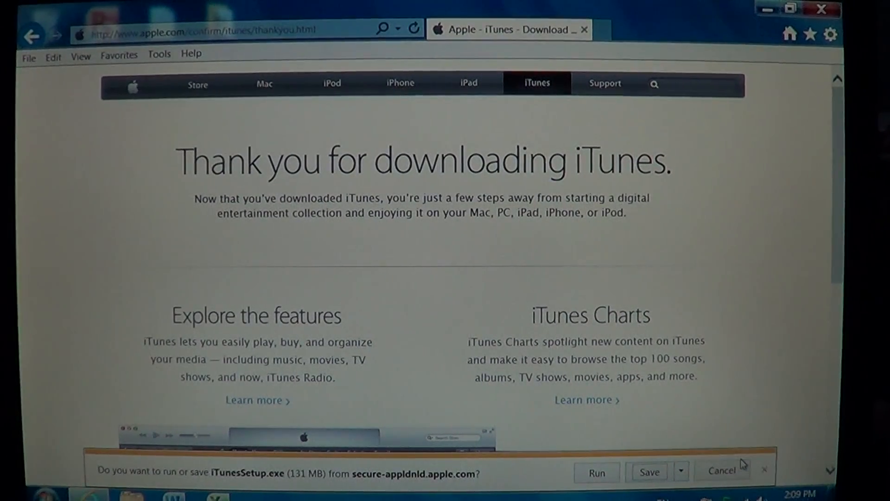
click(648, 472)
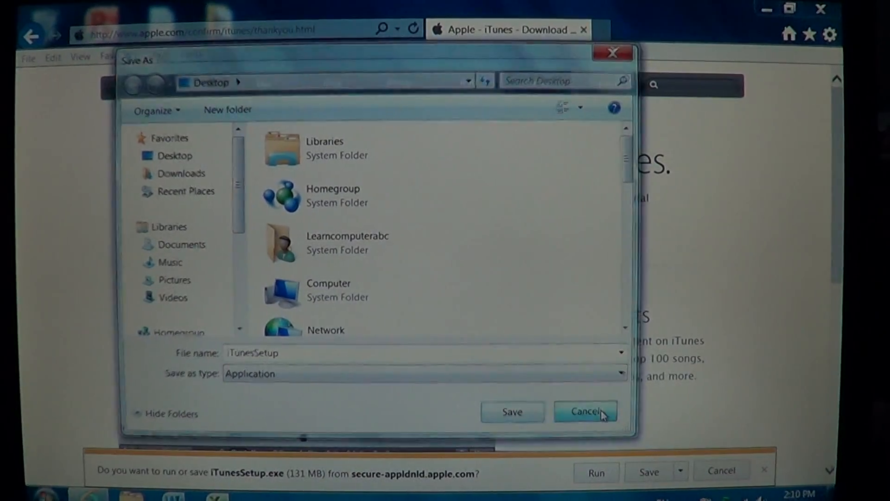
click(585, 411)
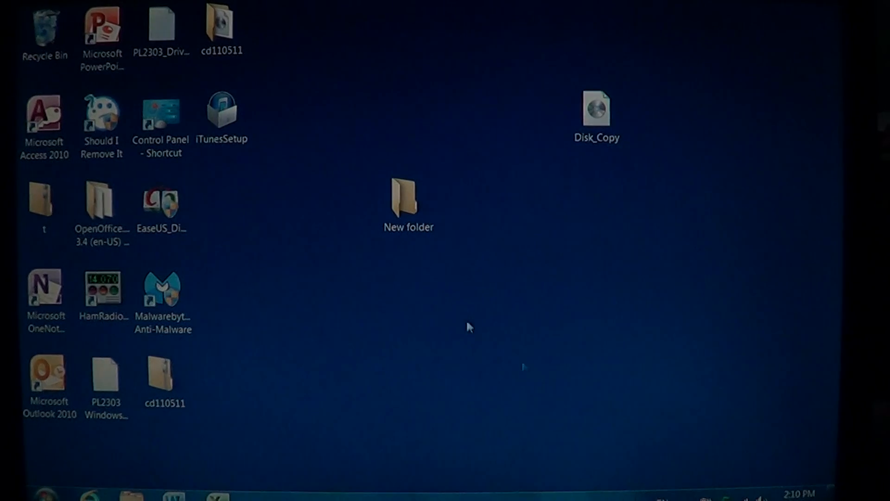
Run iTunesSetup from the desktop and allow it in the User Account Control prompt.
click(221, 113)
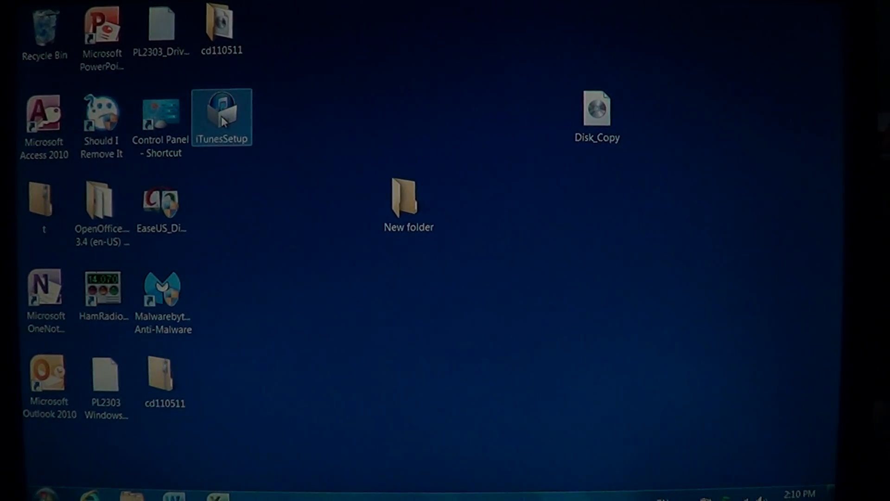
right_click(221, 117)
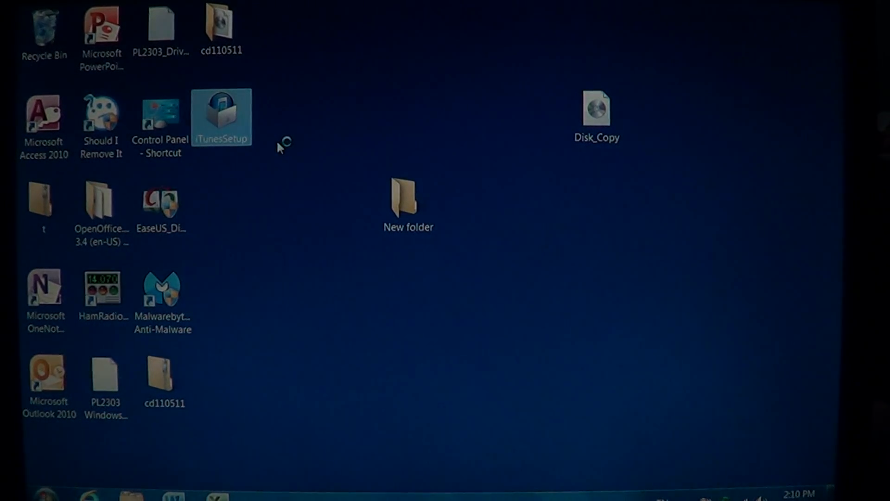
double_click(222, 117)
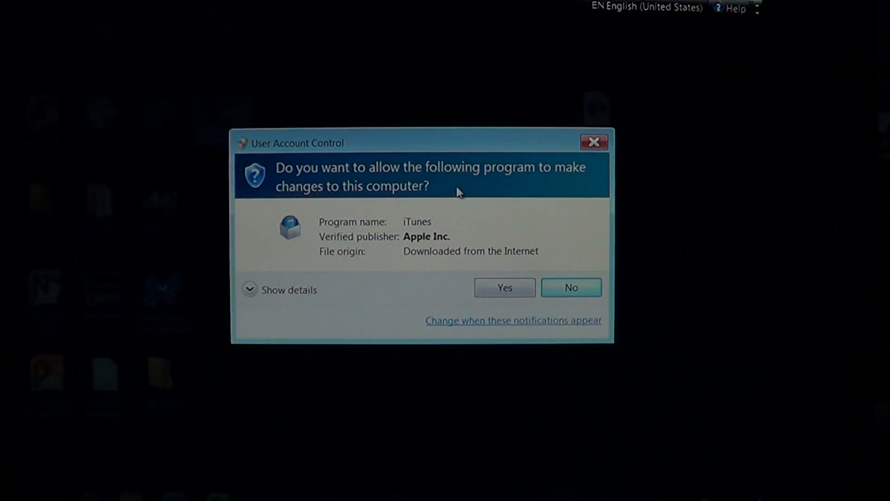
click(503, 287)
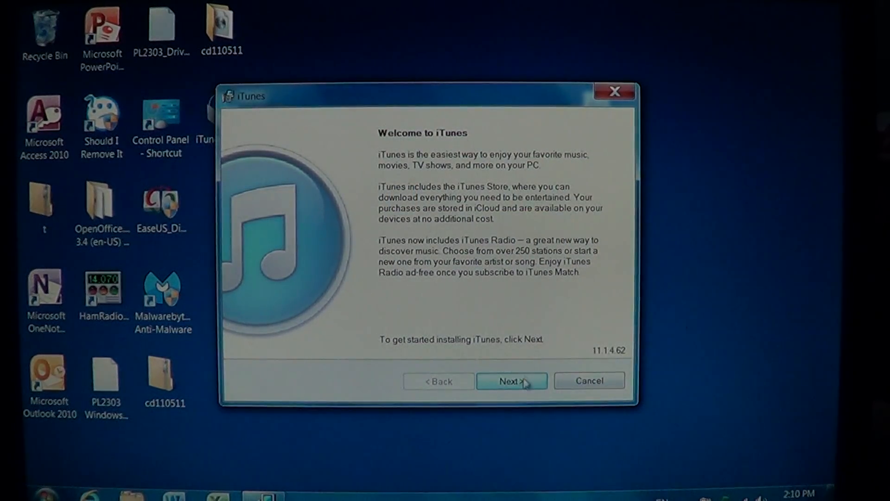
Begin the iTunes installation from the welcome screen with Next.
click(510, 380)
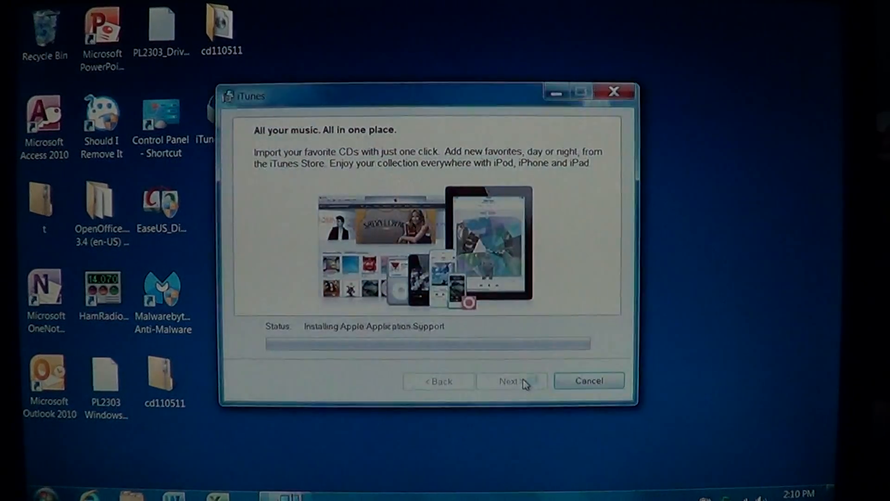
mouse_move(652, 311)
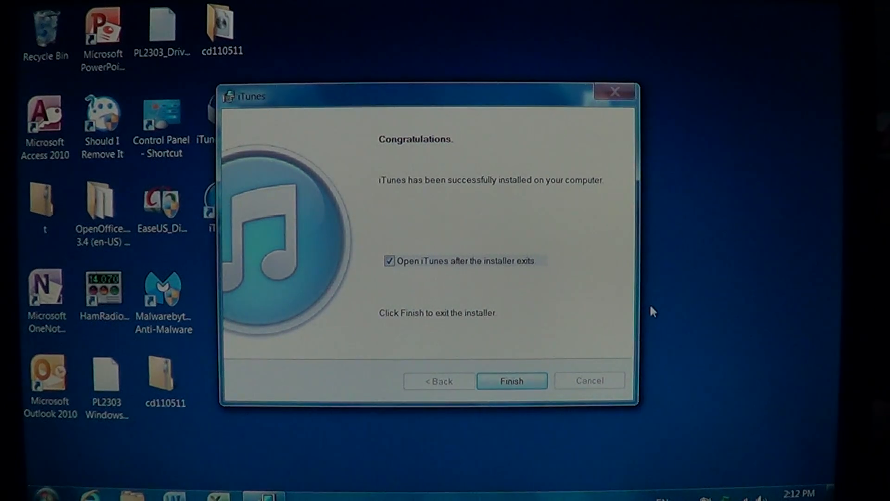
mouse_move(579, 399)
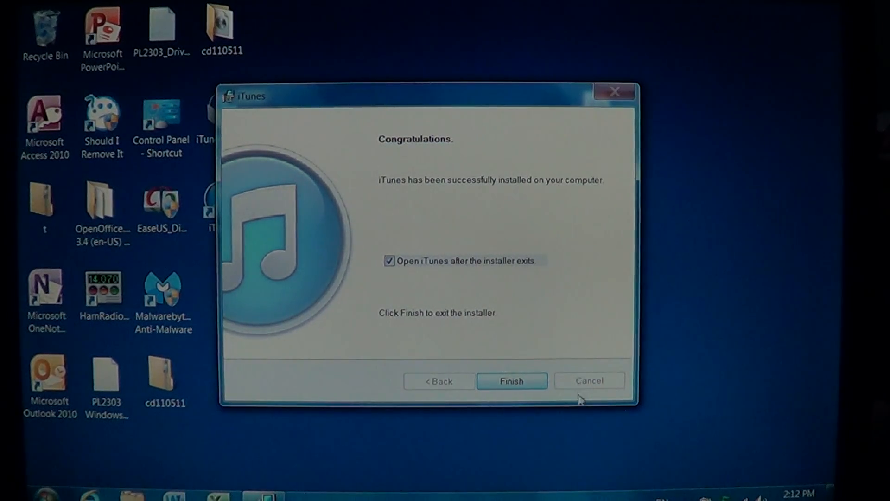
mouse_move(482, 318)
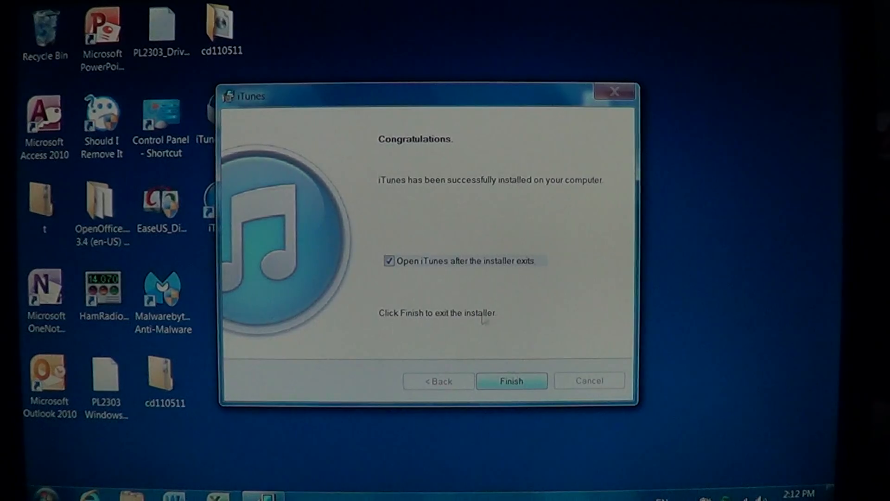
mouse_move(526, 461)
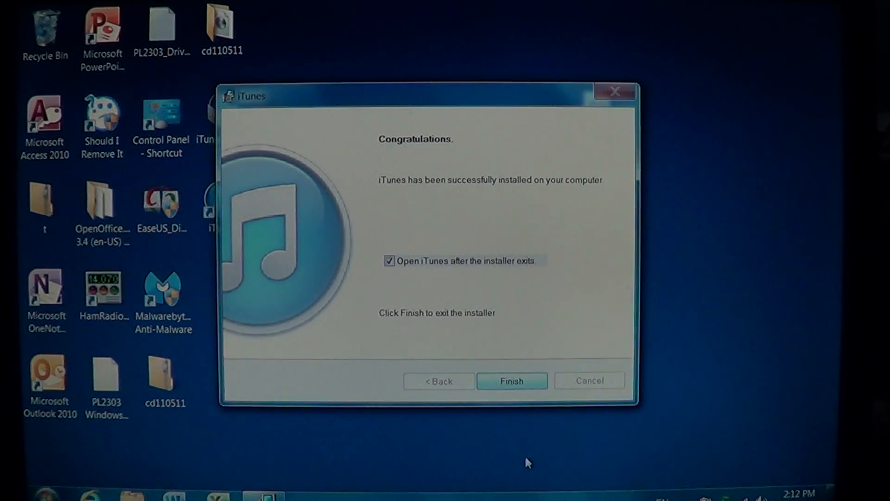
Finish the installer, launch iTunes as default audio player with saved associations, and list music by Songs.
click(510, 380)
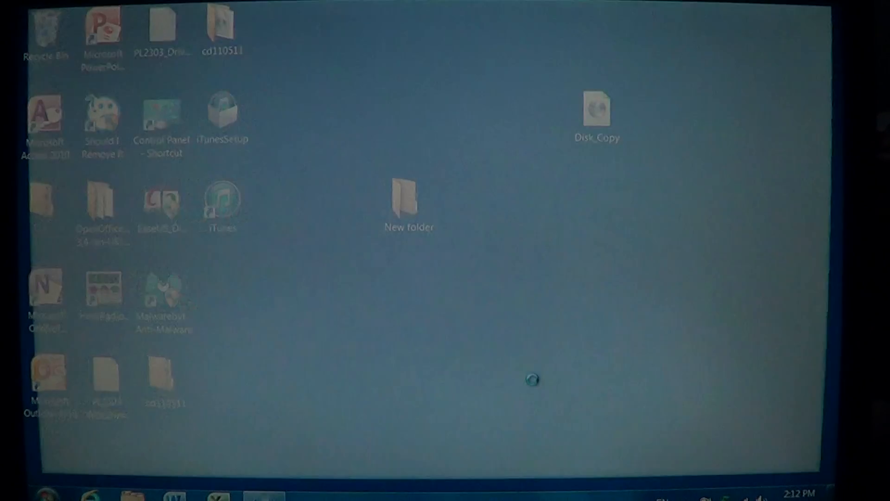
double_click(220, 200)
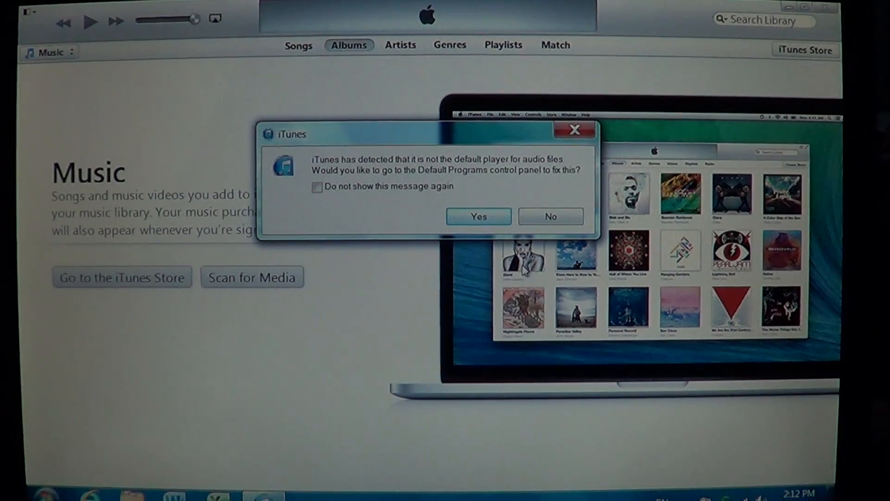
click(548, 216)
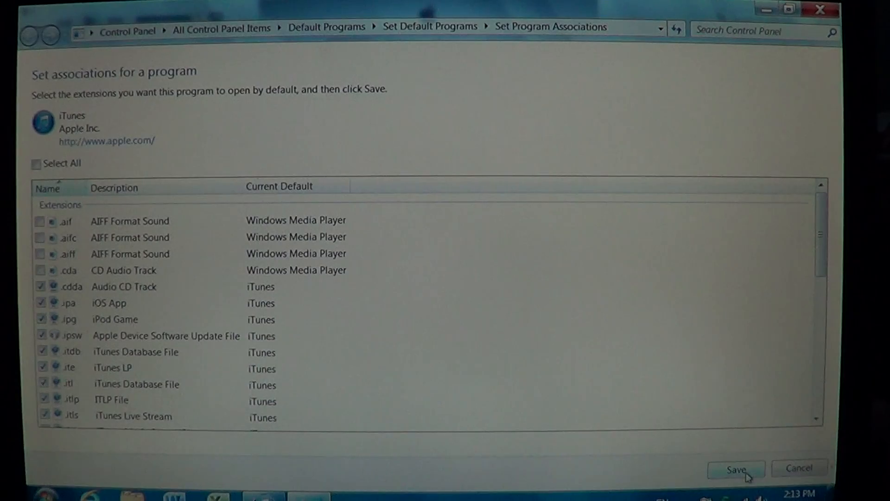
click(735, 469)
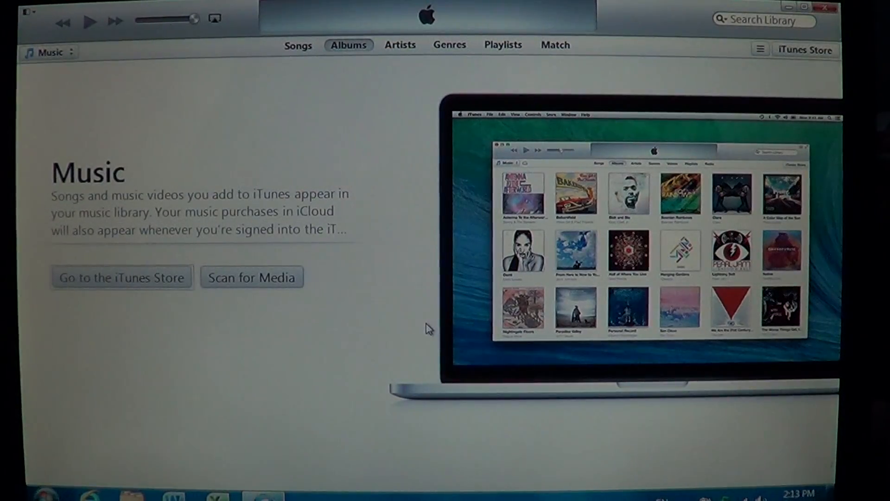
mouse_move(312, 62)
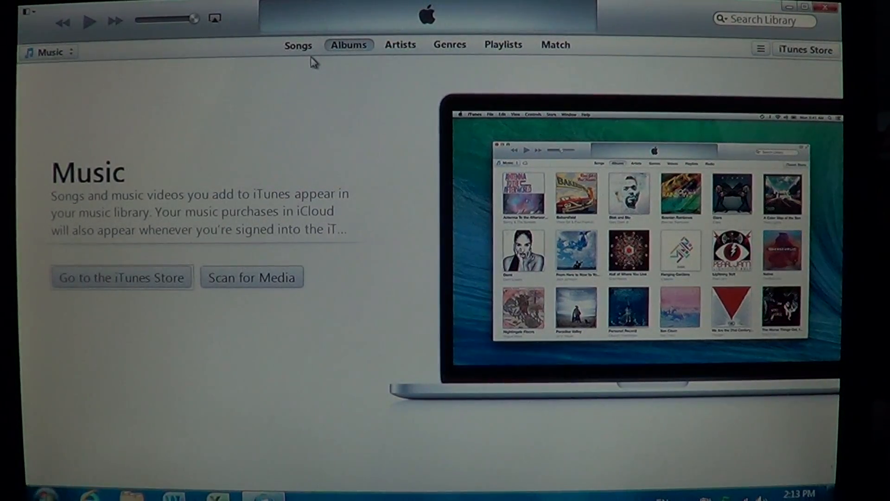
click(298, 45)
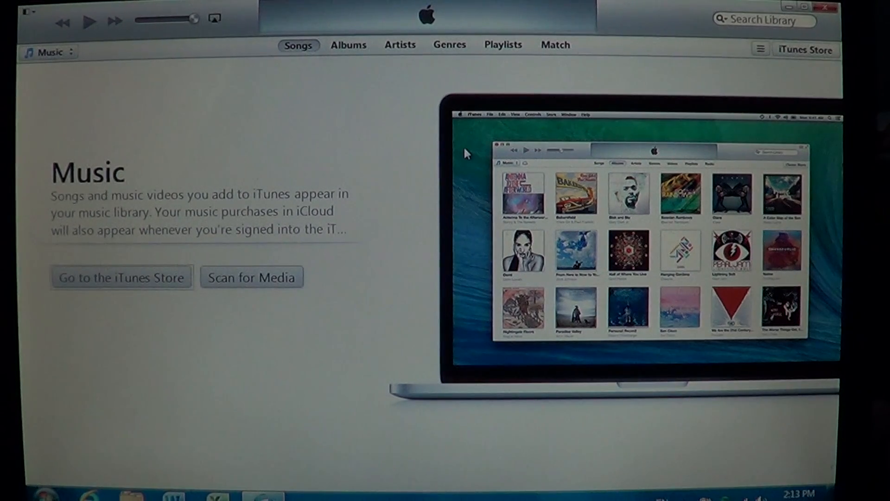
mouse_move(669, 16)
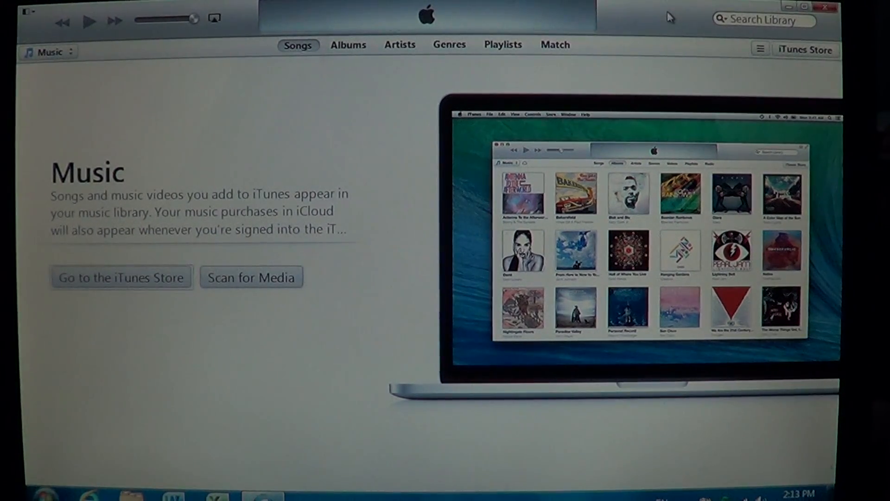